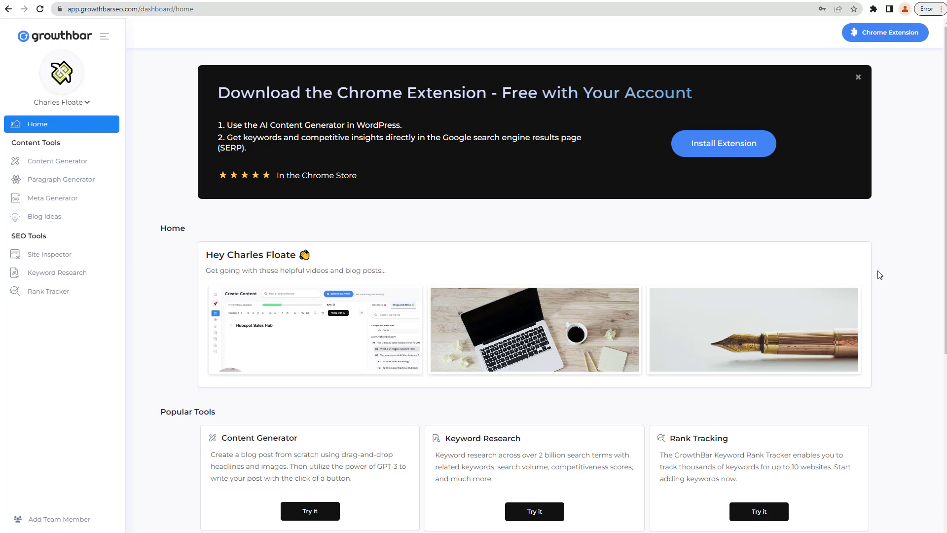
- Show the pricing page with the Agency plan's $199/month price highlighted
{"action": "left_click", "coordinate": [722, 143]}
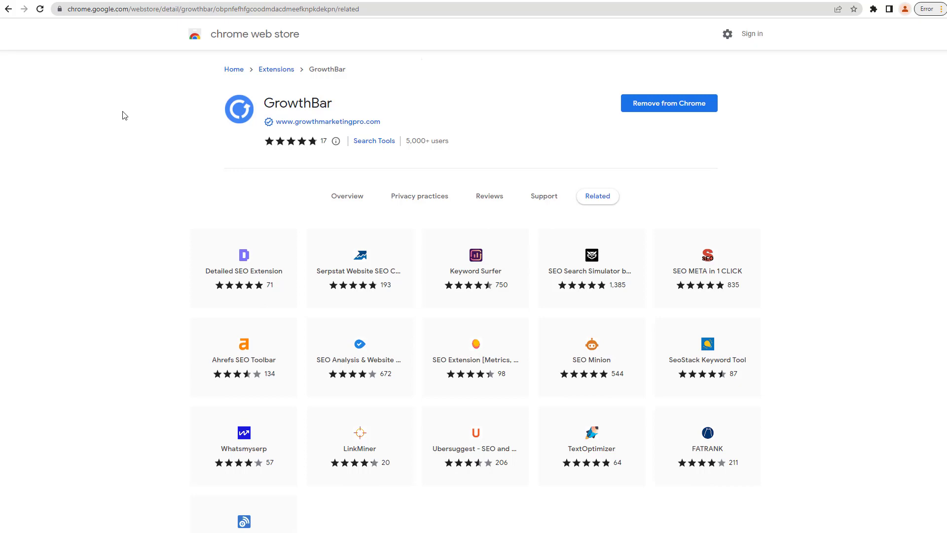
{"action": "mouse_move", "coordinate": [439, 336]}
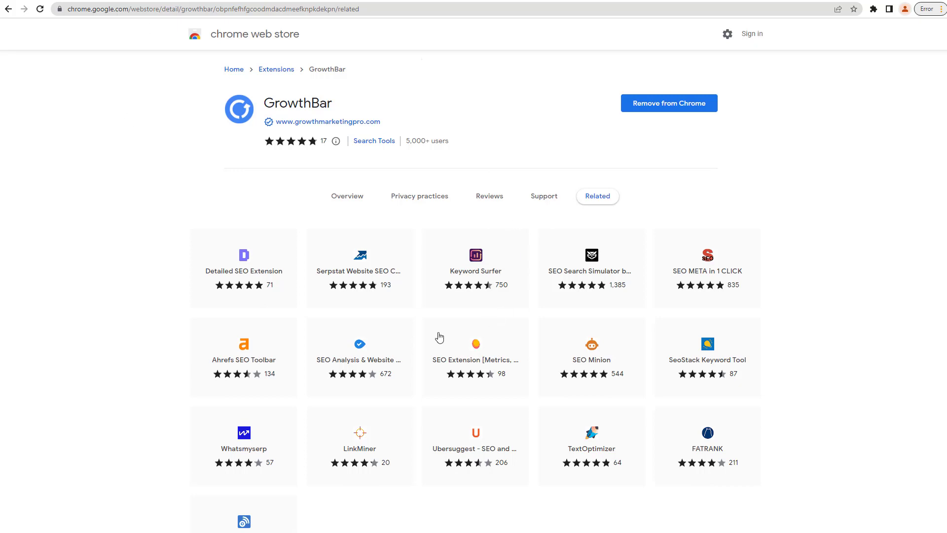
{"action": "mouse_move", "coordinate": [278, 92]}
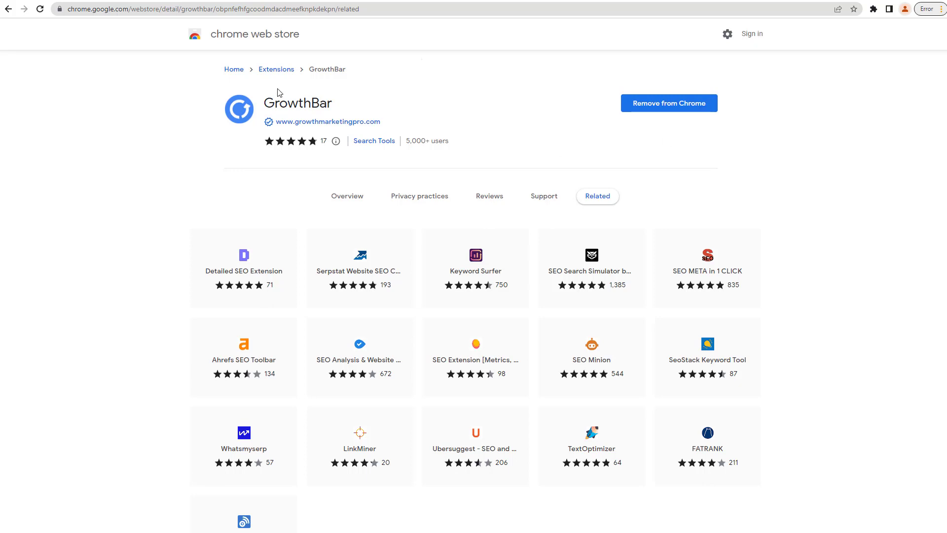
{"action": "mouse_move", "coordinate": [561, 72]}
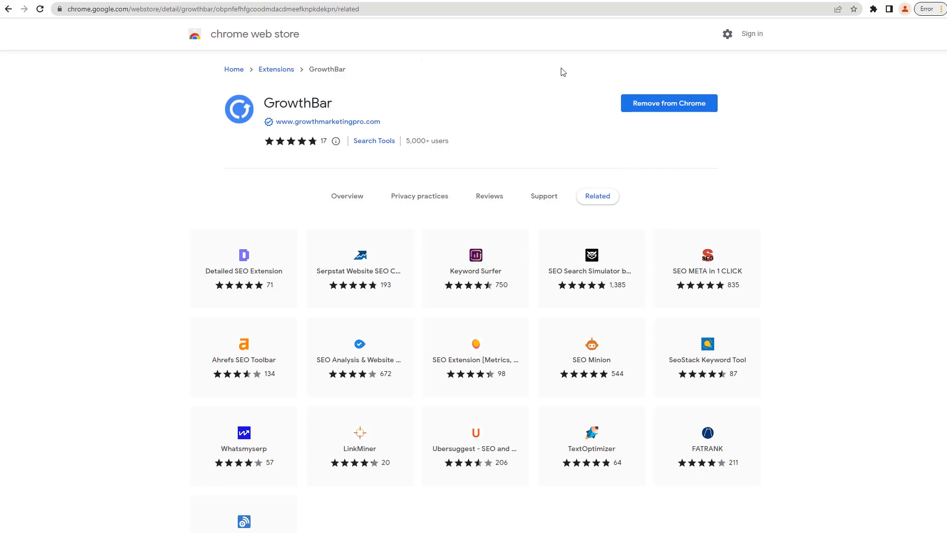
{"action": "mouse_move", "coordinate": [868, 9]}
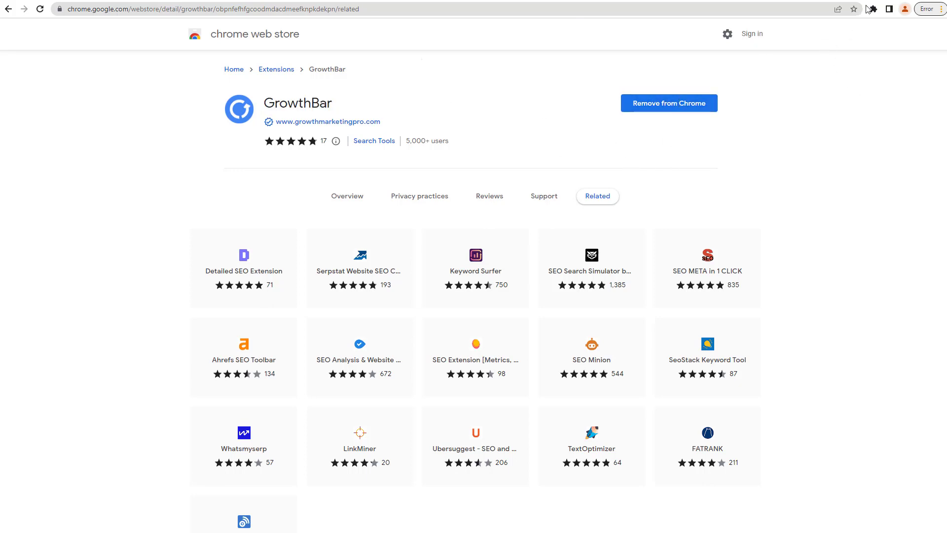
{"action": "mouse_move", "coordinate": [820, 60]}
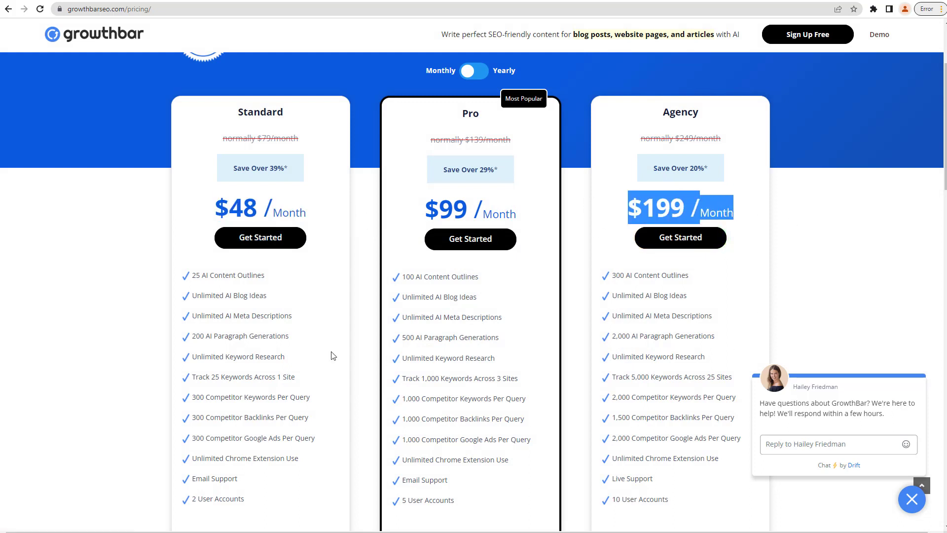
{"action": "mouse_move", "coordinate": [357, 347]}
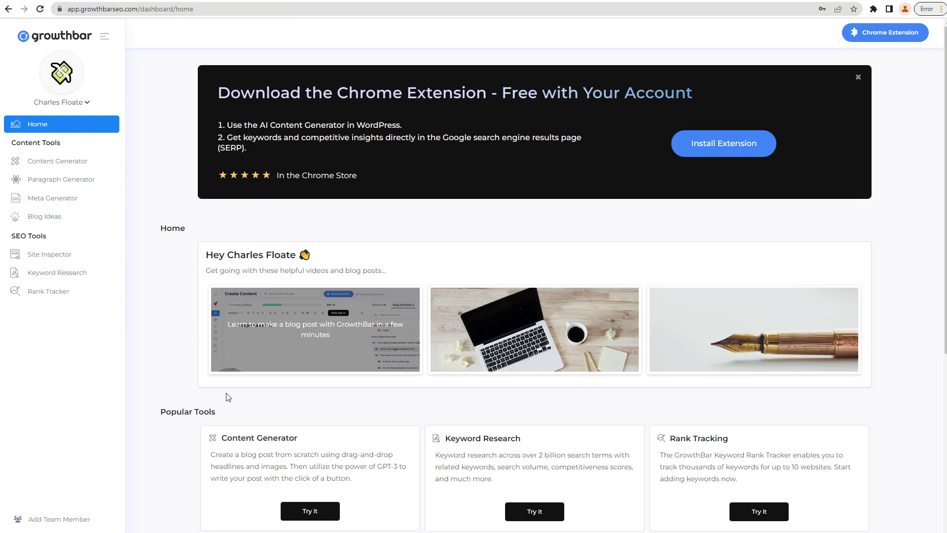
{"action": "mouse_move", "coordinate": [336, 369]}
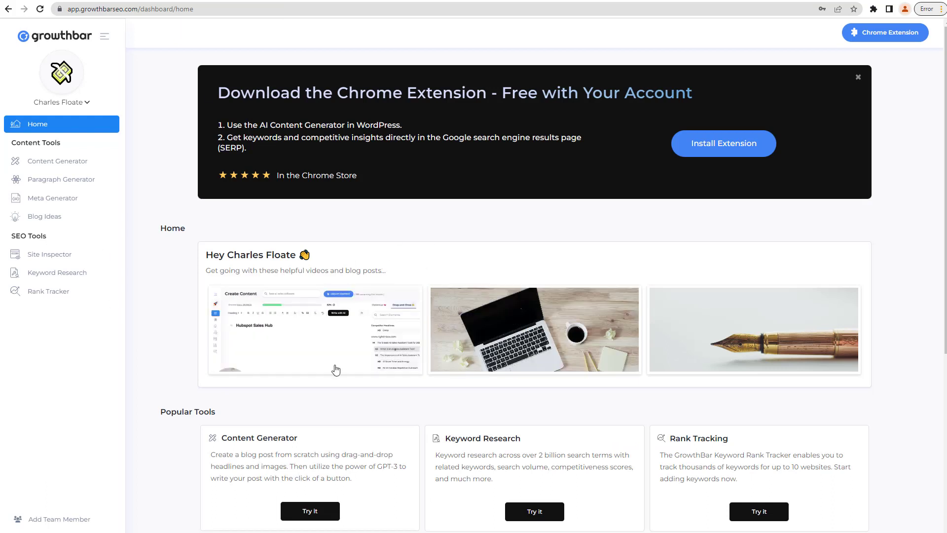
{"action": "mouse_move", "coordinate": [317, 132]}
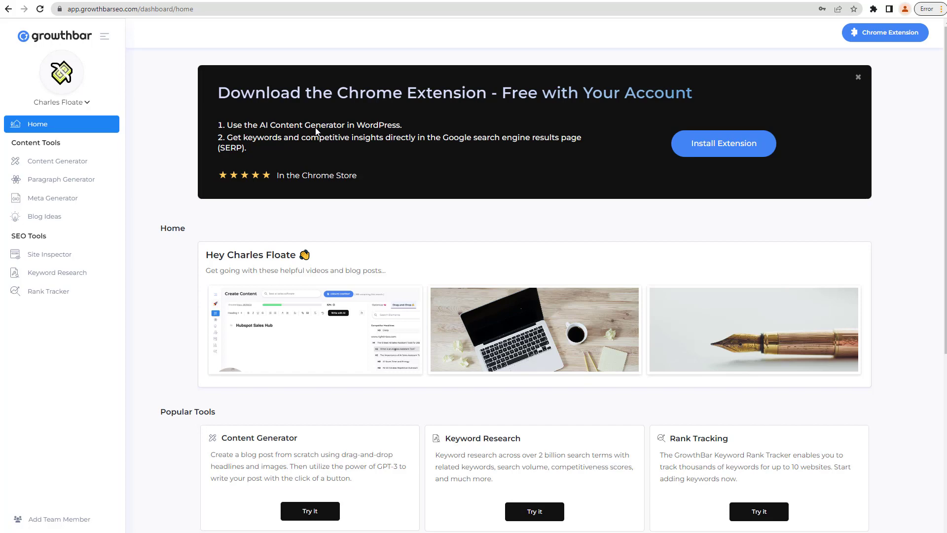
{"action": "mouse_move", "coordinate": [311, 83]}
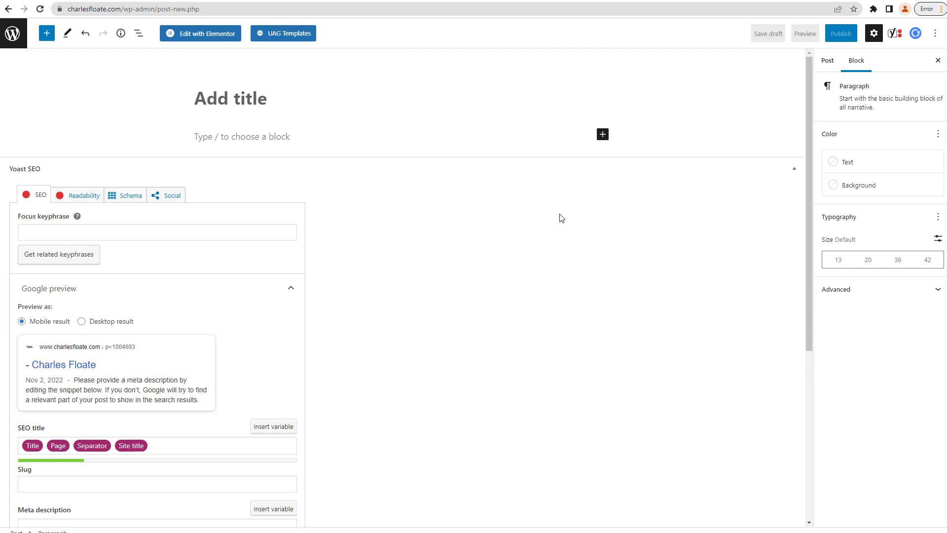
{"action": "mouse_move", "coordinate": [909, 114]}
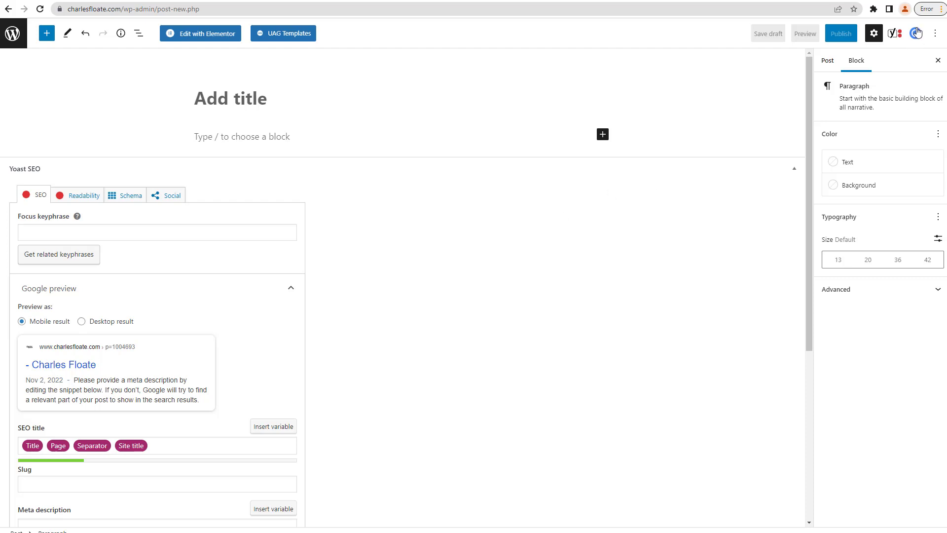
- Open the GrowthBar sidebar in the new WordPress post editor
{"action": "left_click", "coordinate": [916, 33]}
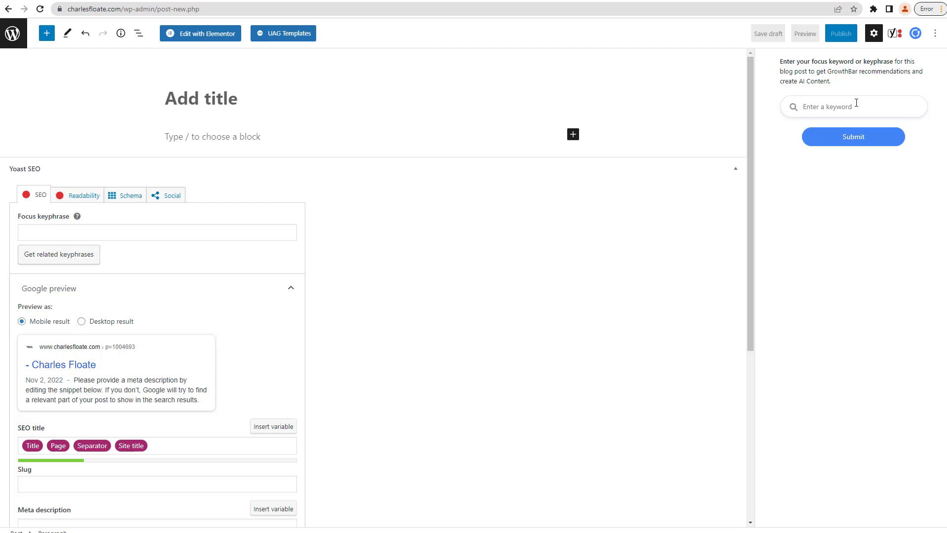
- Submit 'broken link building' as the focus keyword to get GrowthBar's Optimize results
{"action": "type", "text": "broken link bui"}
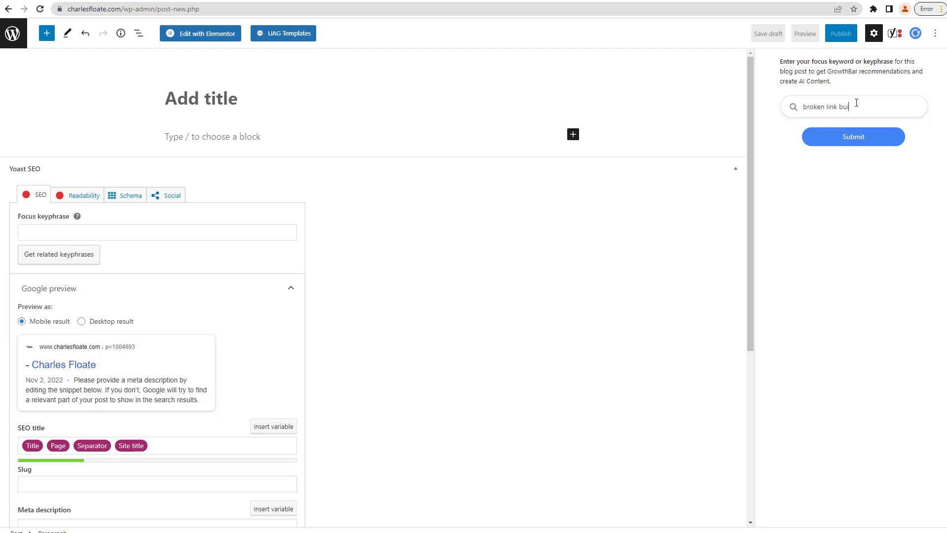
{"action": "left_click", "coordinate": [852, 137]}
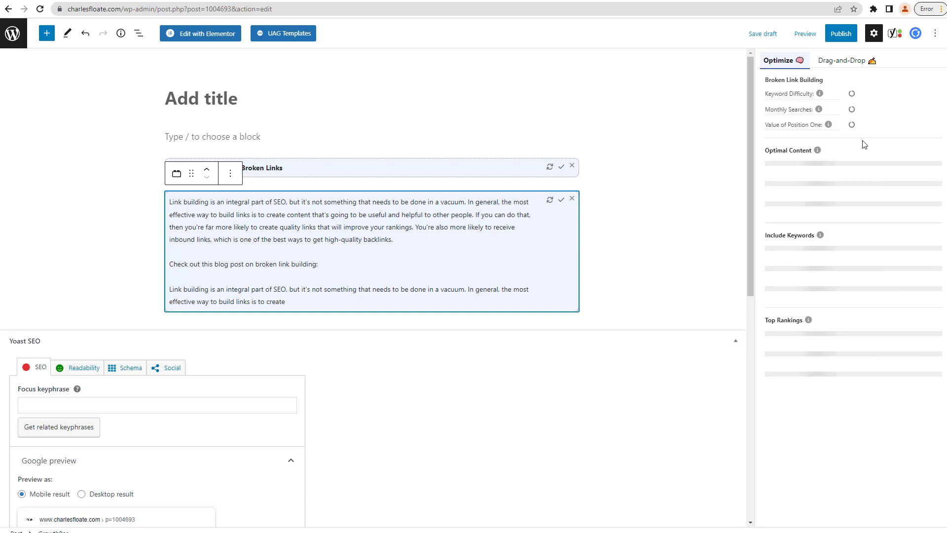
{"action": "left_click", "coordinate": [762, 33]}
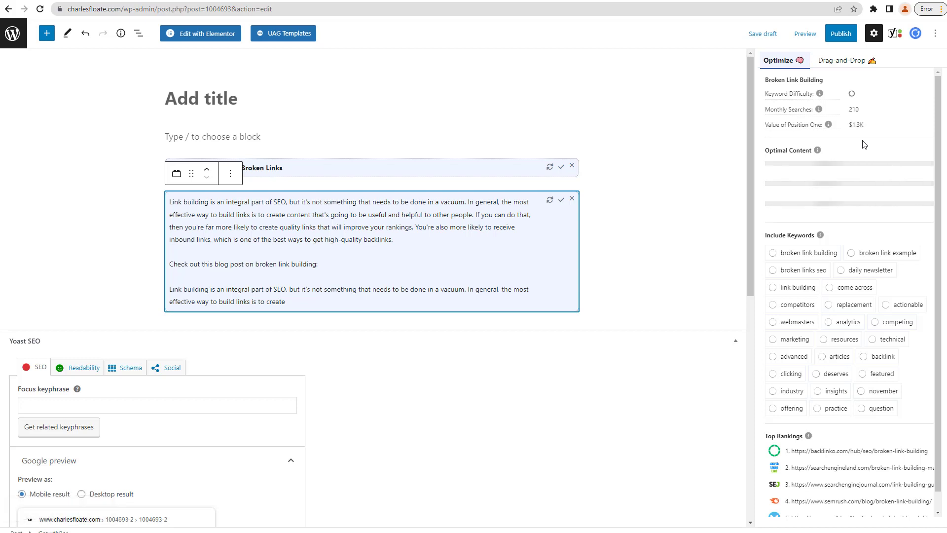
{"action": "mouse_move", "coordinate": [869, 151]}
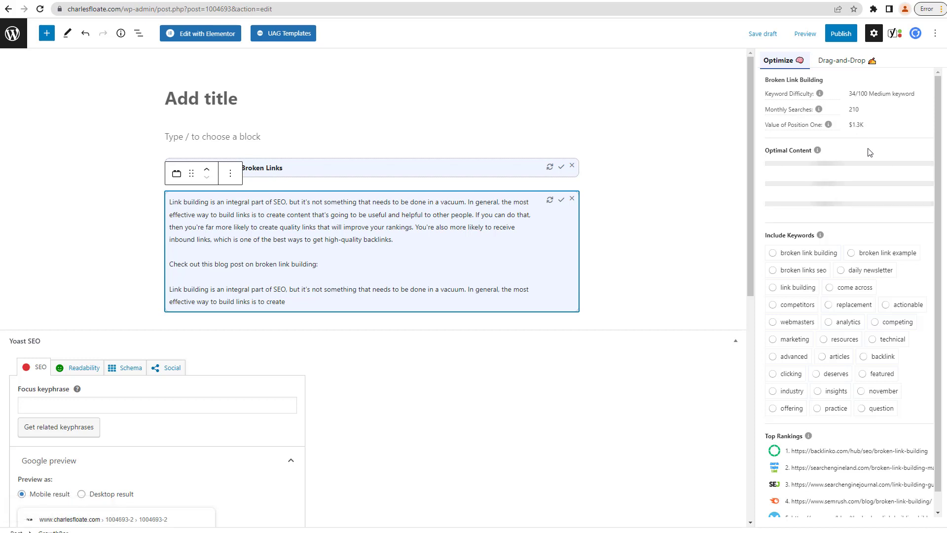
{"action": "mouse_move", "coordinate": [817, 301]}
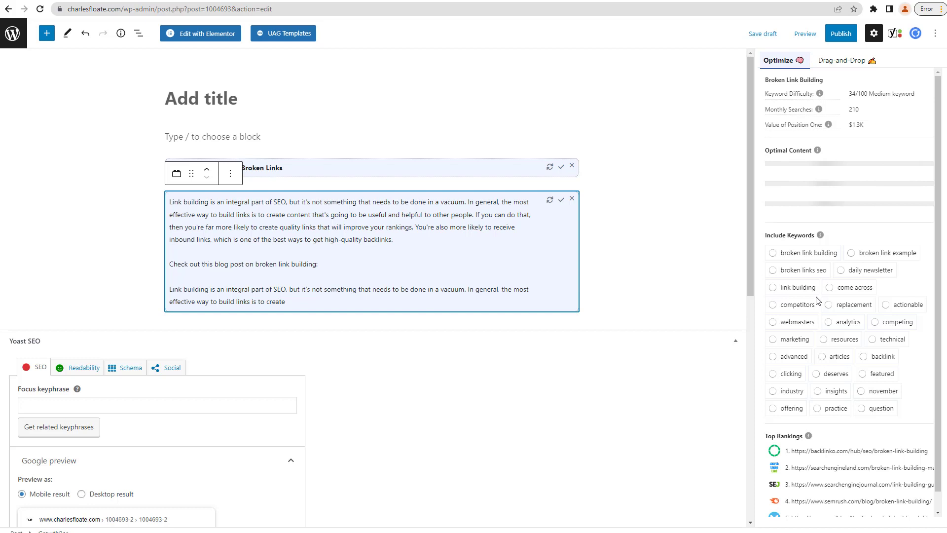
{"action": "mouse_move", "coordinate": [883, 174]}
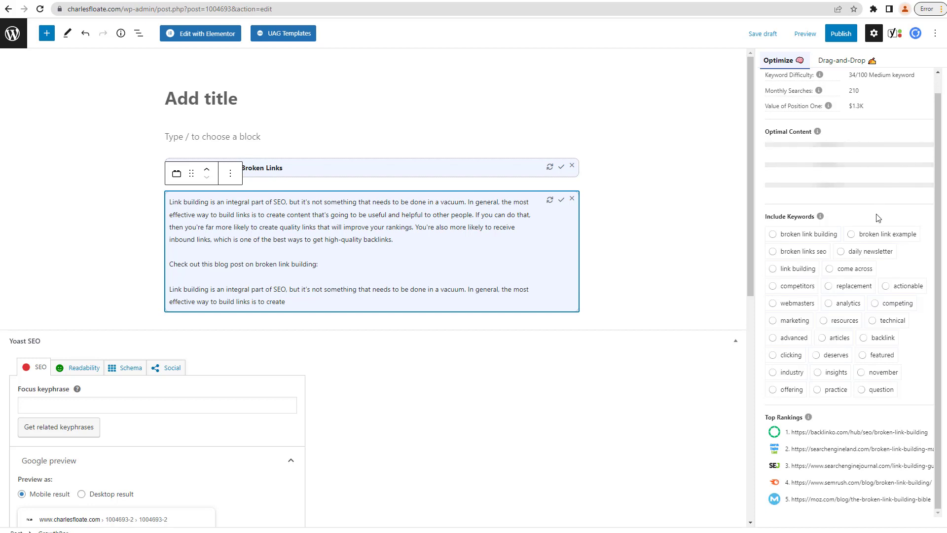
{"action": "mouse_move", "coordinate": [852, 271]}
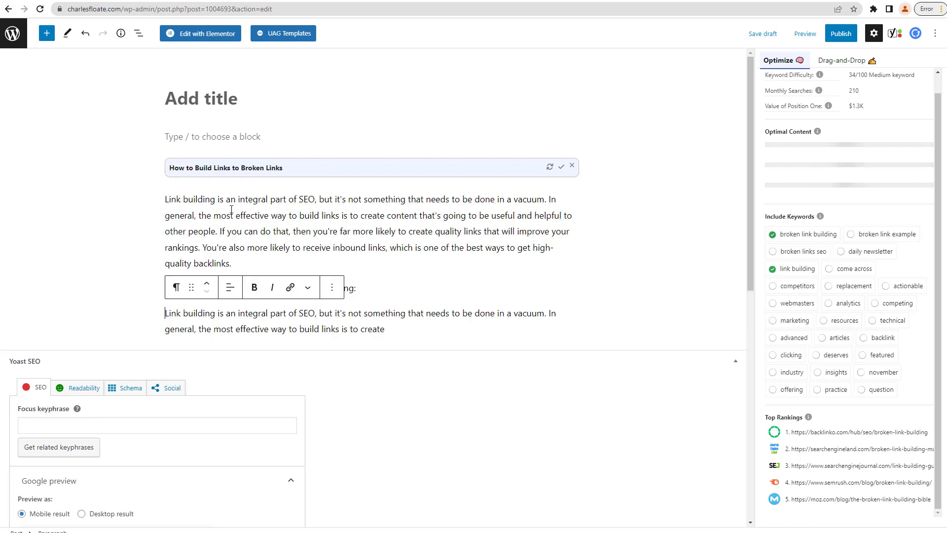
- Select the 'Check out this blog post' line and scroll through the keyword metrics
{"action": "left_click", "coordinate": [551, 168]}
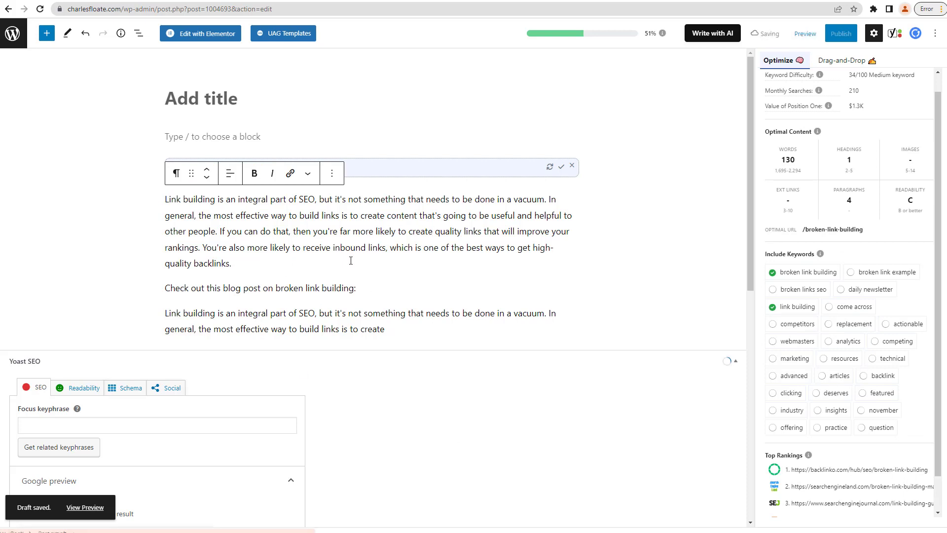
{"action": "double_click", "coordinate": [312, 287]}
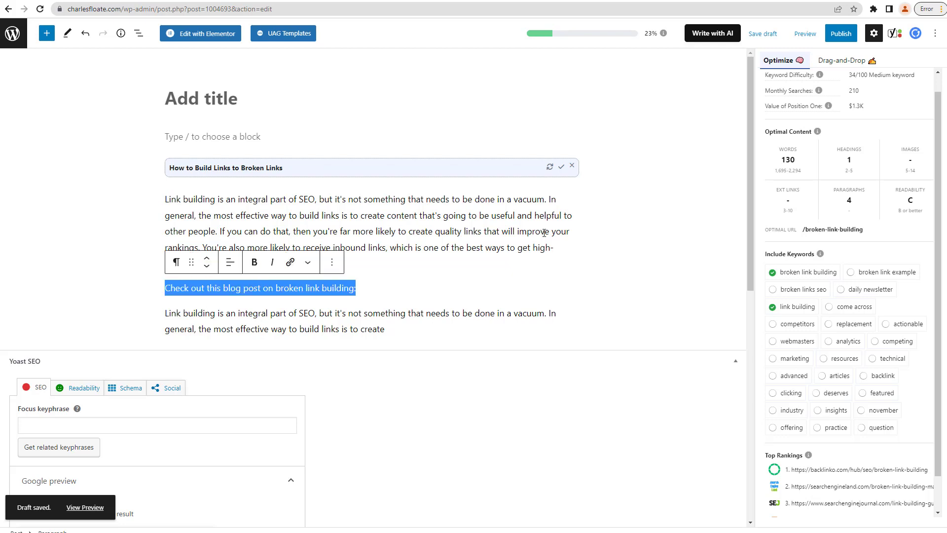
{"action": "mouse_move", "coordinate": [628, 194]}
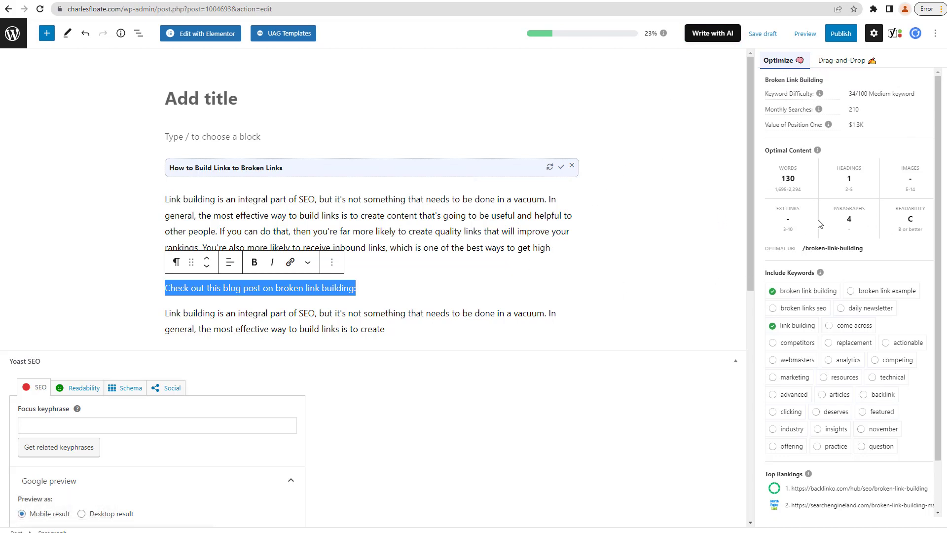
{"action": "mouse_move", "coordinate": [826, 173]}
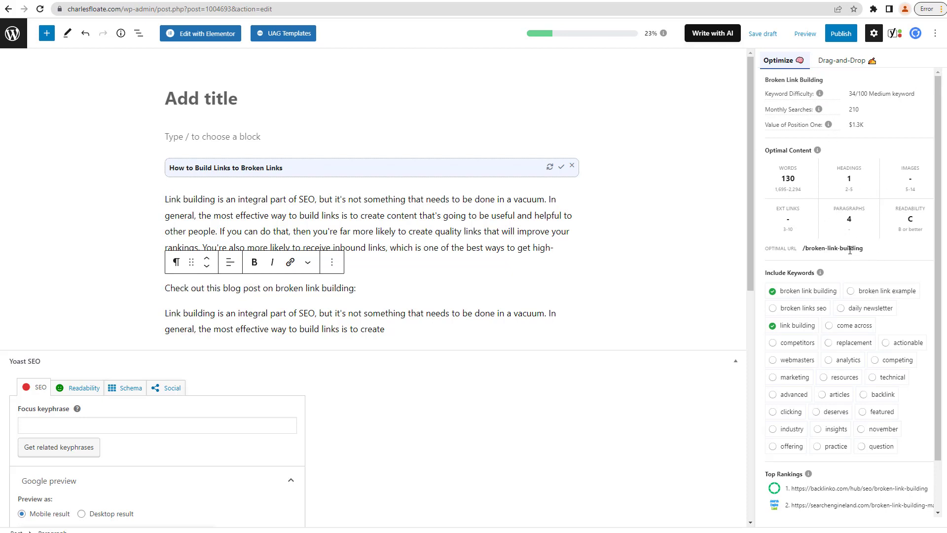
{"action": "scroll", "scroll_direction": "down", "scroll_amount": 3}
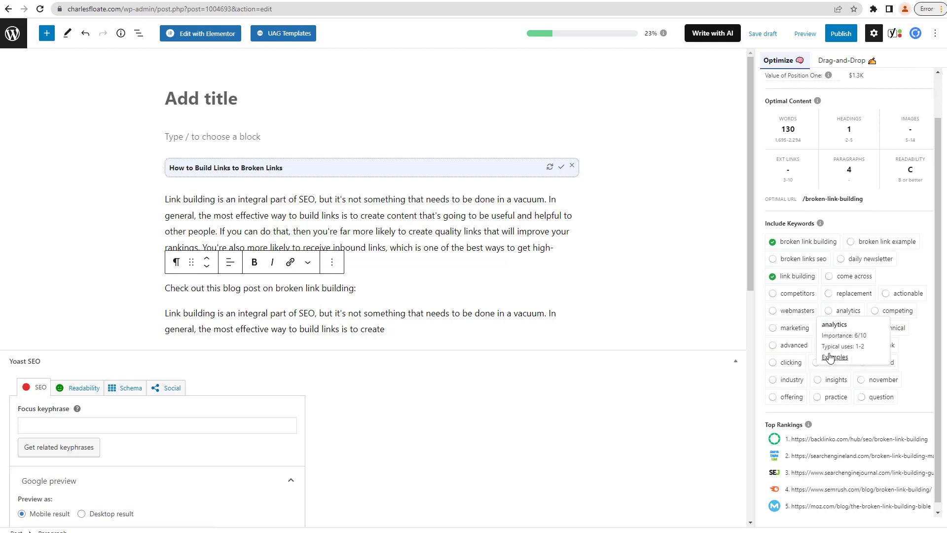
{"action": "mouse_move", "coordinate": [858, 335]}
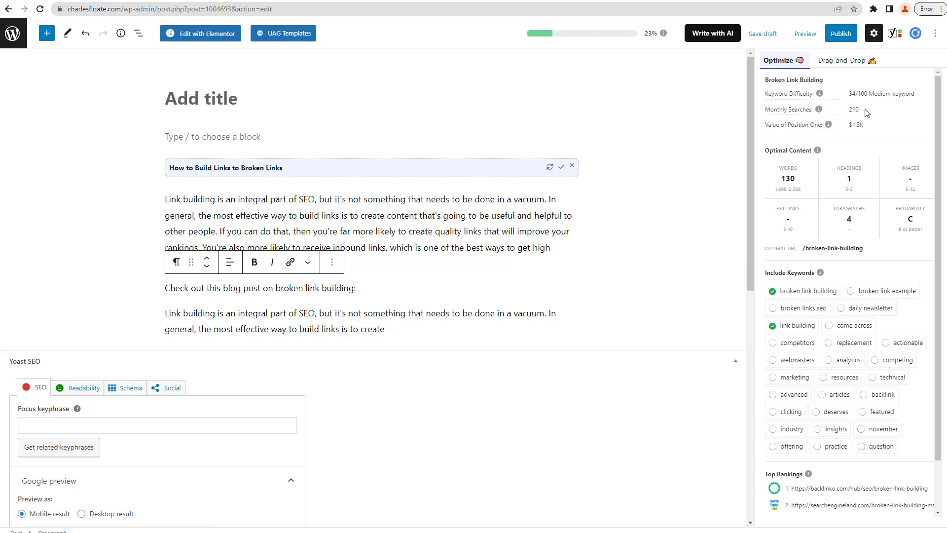
{"action": "mouse_move", "coordinate": [532, 173]}
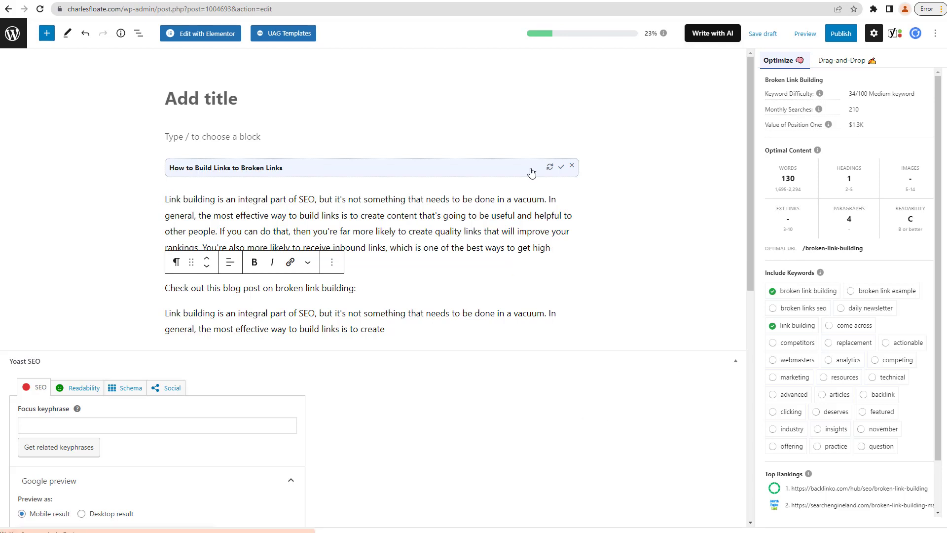
{"action": "mouse_move", "coordinate": [608, 267]}
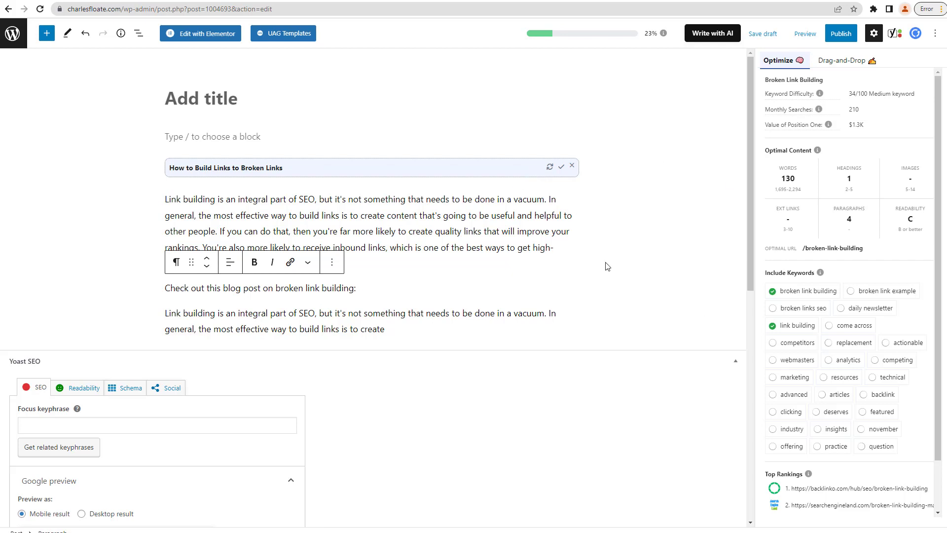
{"action": "mouse_move", "coordinate": [751, 309]}
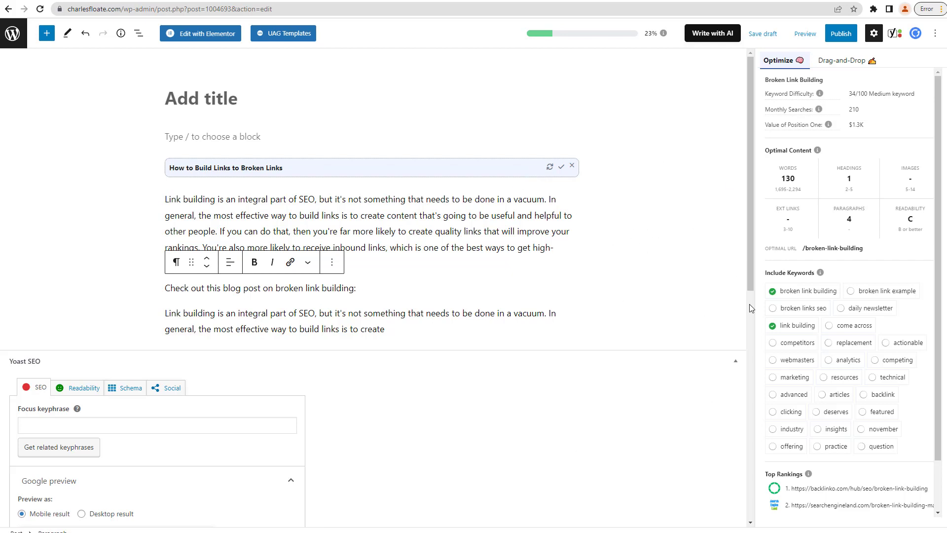
{"action": "mouse_move", "coordinate": [806, 210]}
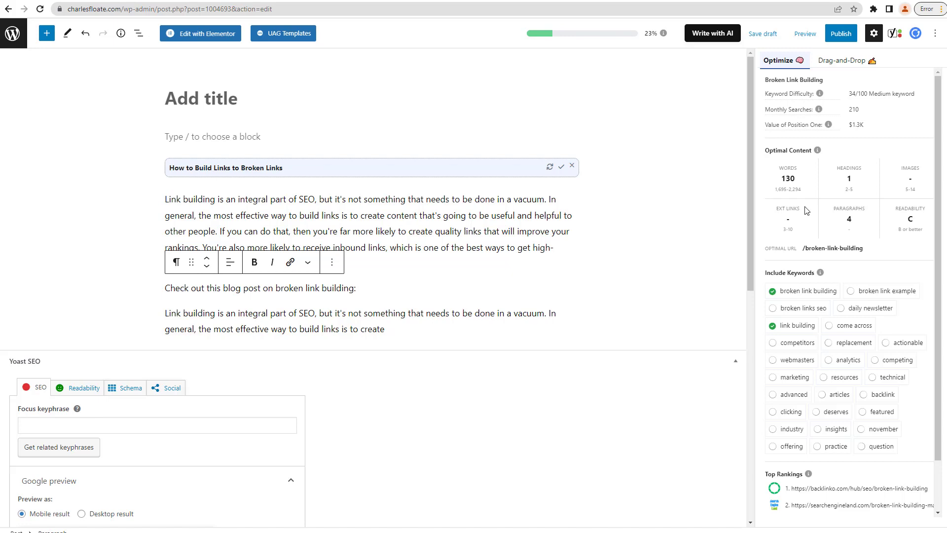
{"action": "mouse_move", "coordinate": [745, 167]}
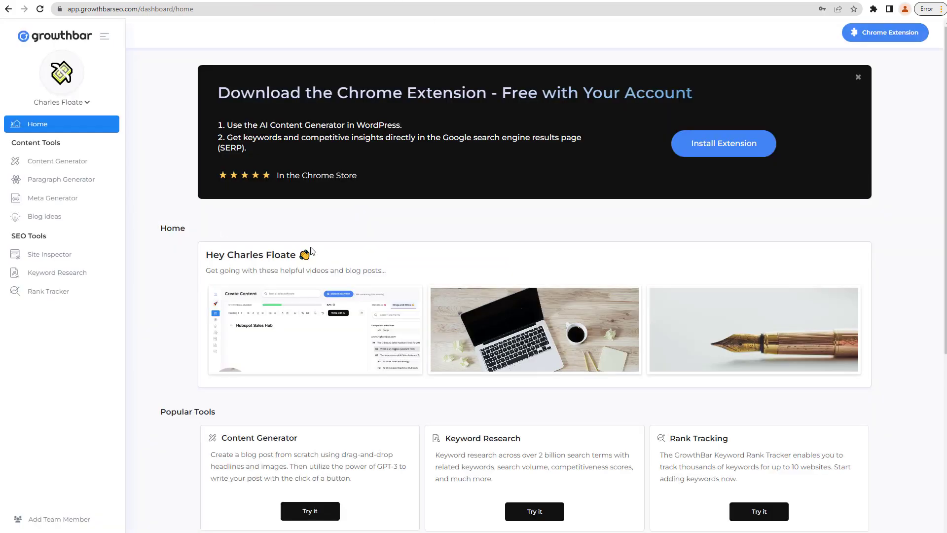
{"action": "mouse_move", "coordinate": [190, 193]}
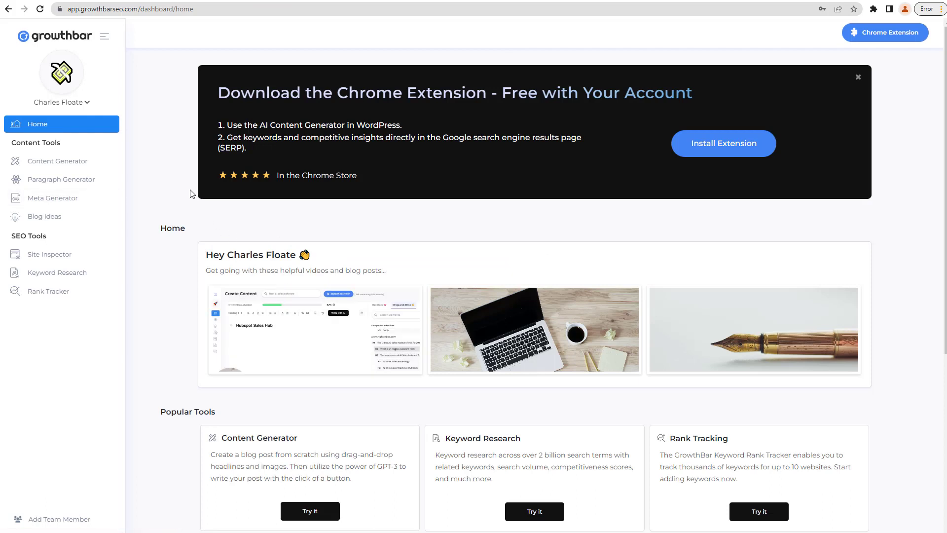
- Generate blog ideas for 'broken link building' and copy the Broken Link Building Case Study idea
{"action": "left_click", "coordinate": [45, 216]}
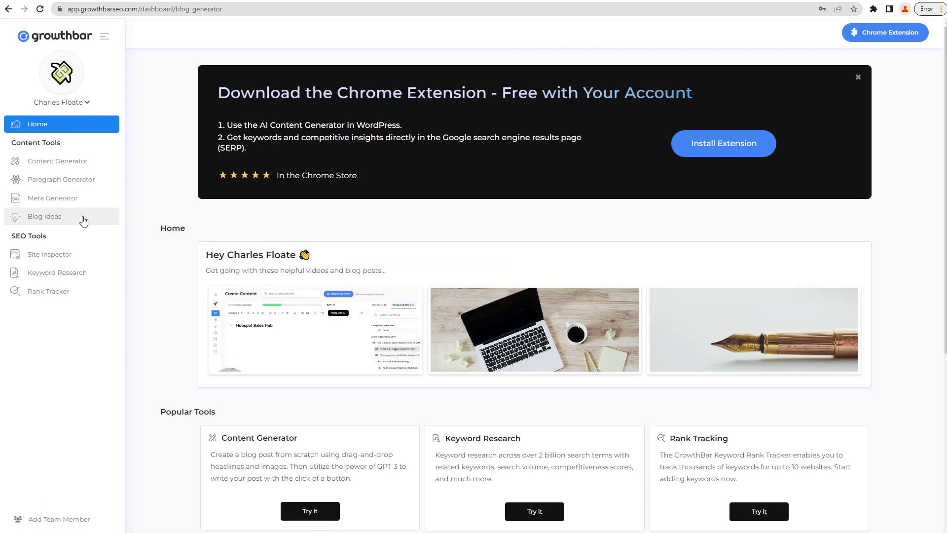
{"action": "left_click", "coordinate": [44, 216]}
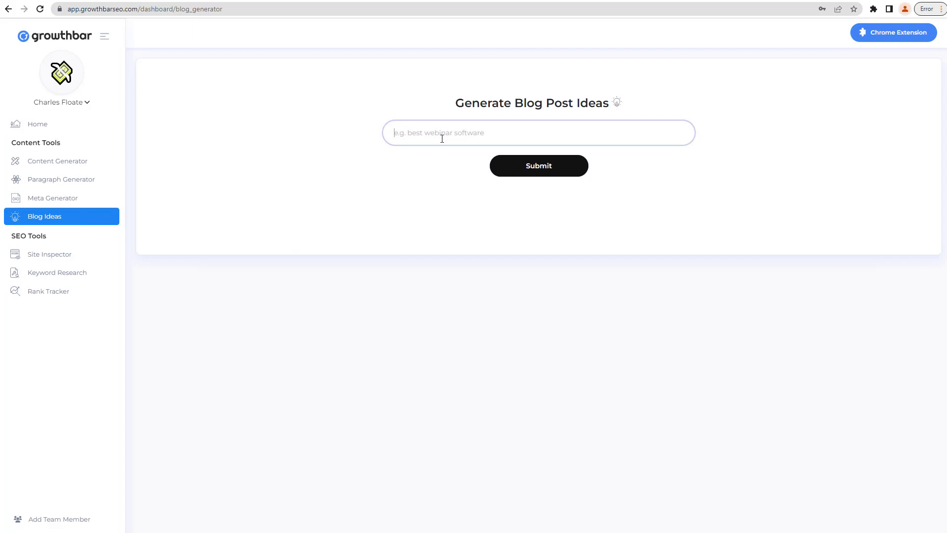
{"action": "type", "text": "broken"}
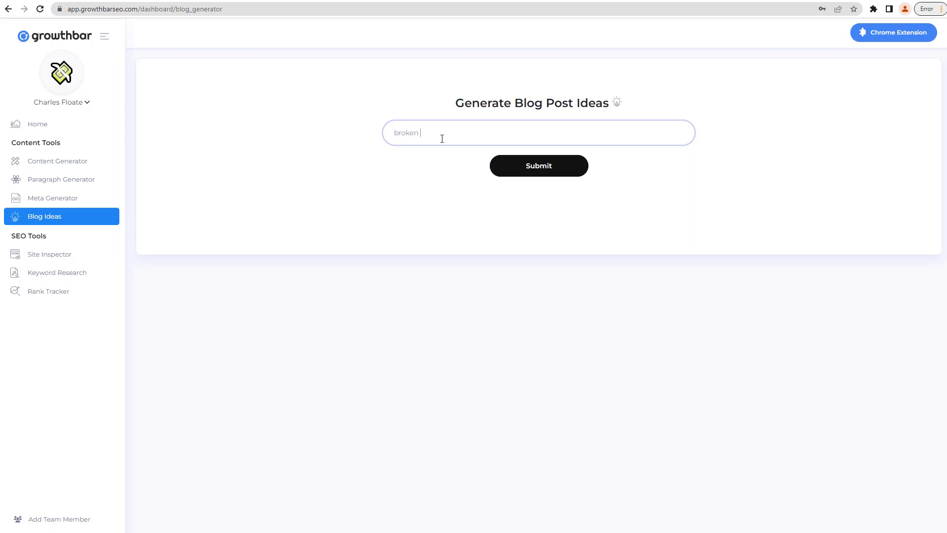
{"action": "type", "text": "link building"}
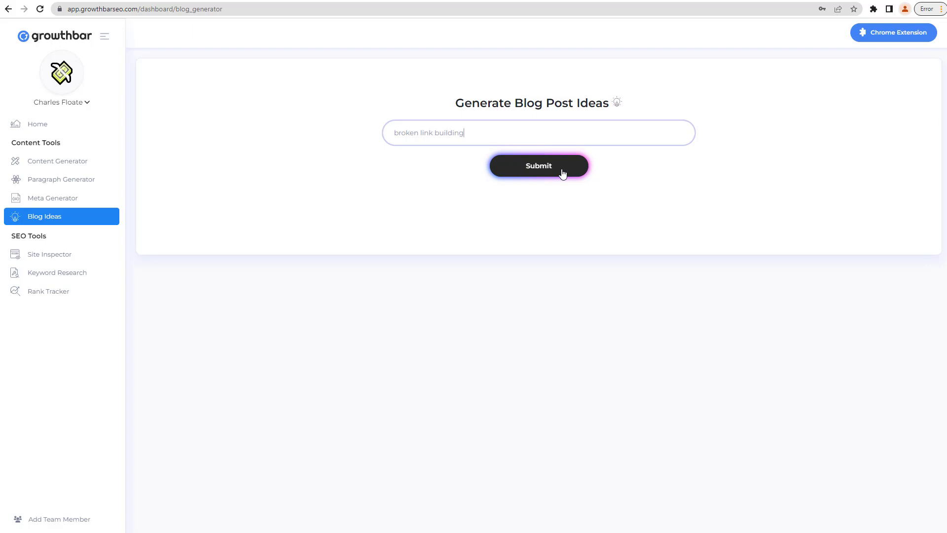
{"action": "left_click", "coordinate": [538, 166]}
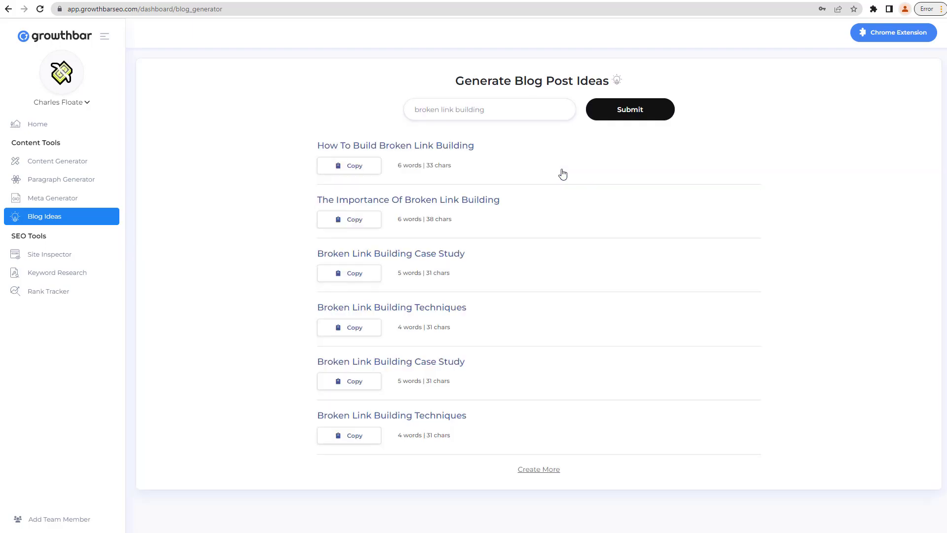
{"action": "mouse_move", "coordinate": [368, 273]}
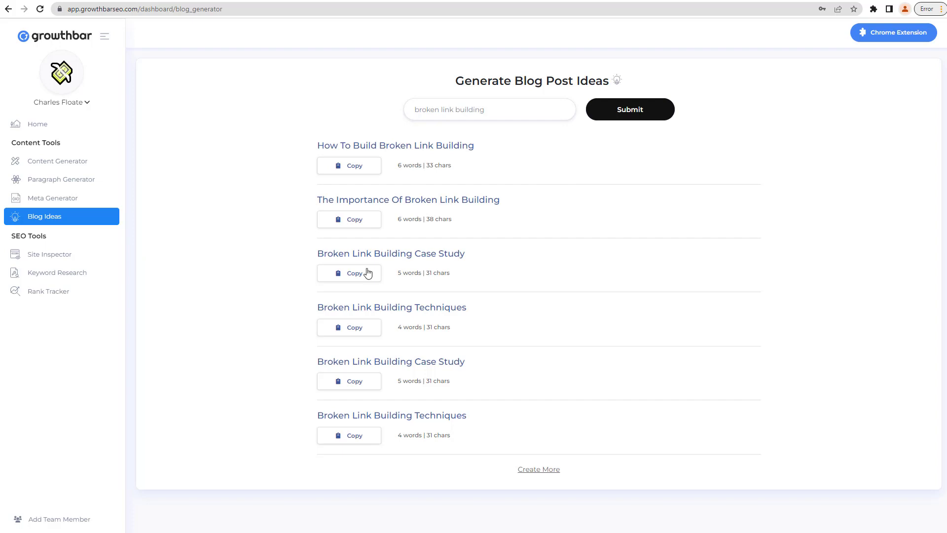
{"action": "double_click", "coordinate": [425, 253]}
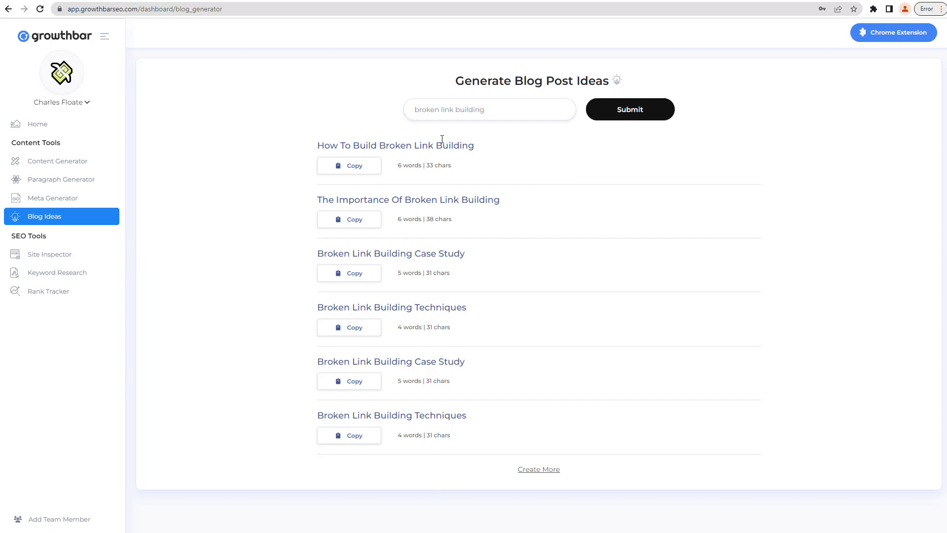
{"action": "mouse_move", "coordinate": [514, 167]}
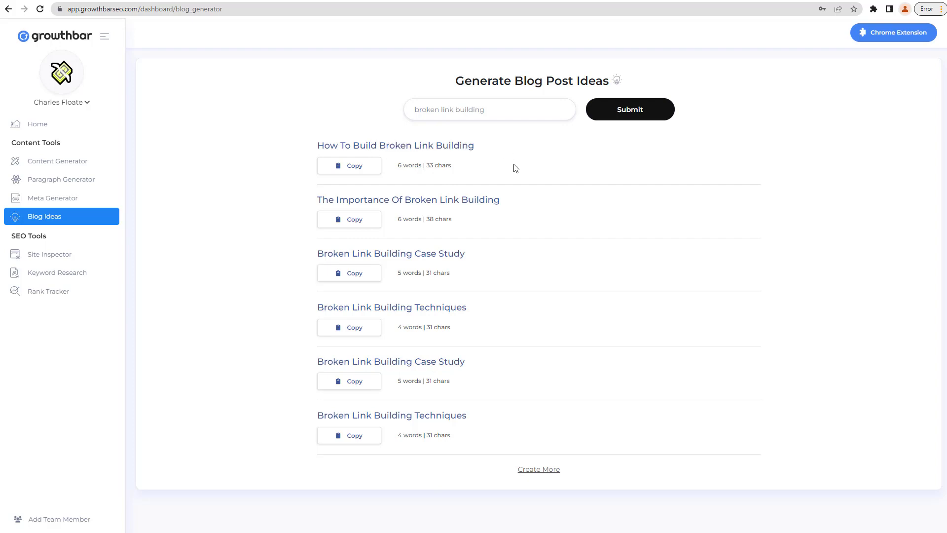
{"action": "mouse_move", "coordinate": [522, 317]}
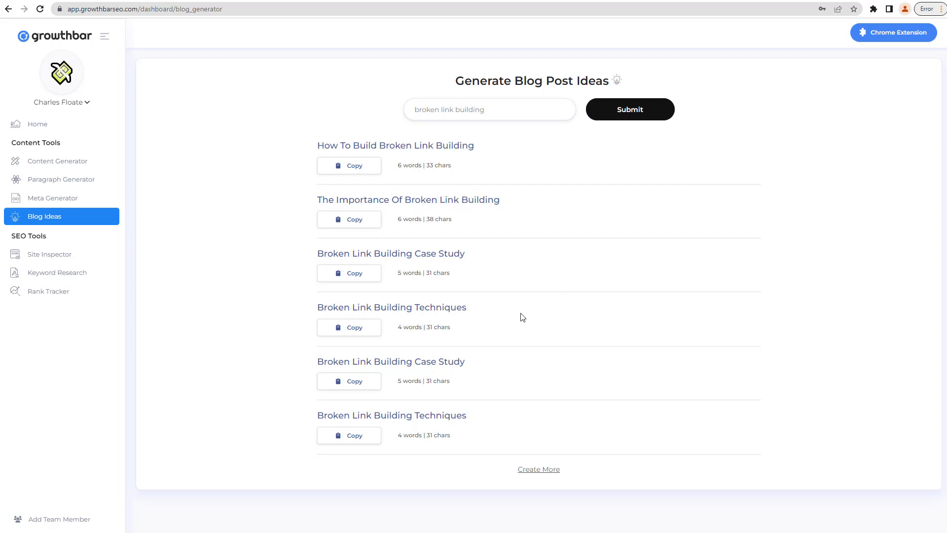
{"action": "mouse_move", "coordinate": [512, 309]}
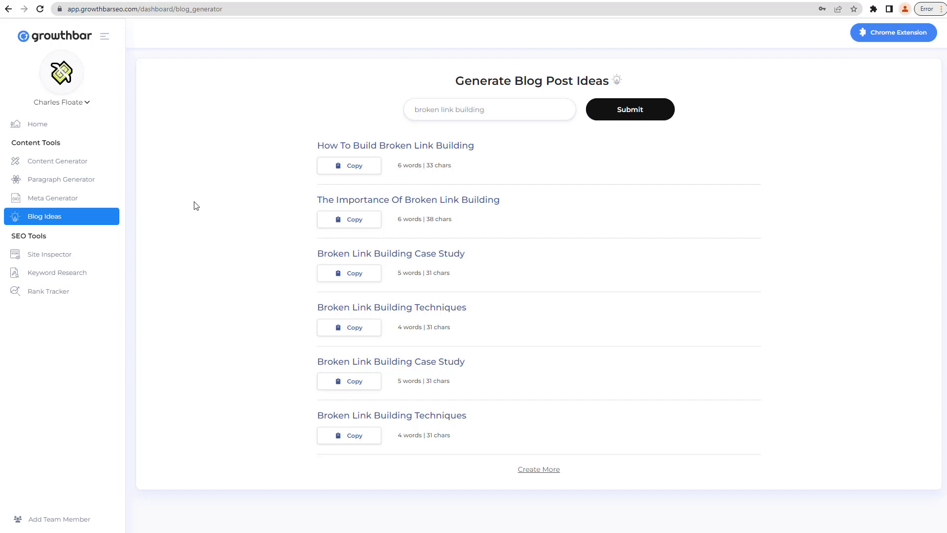
{"action": "mouse_move", "coordinate": [174, 197]}
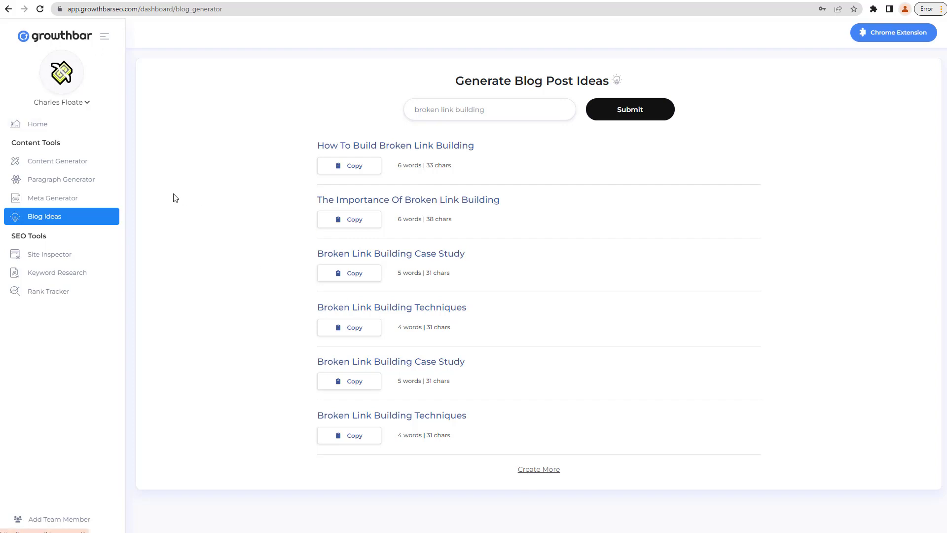
{"action": "left_click", "coordinate": [49, 290]}
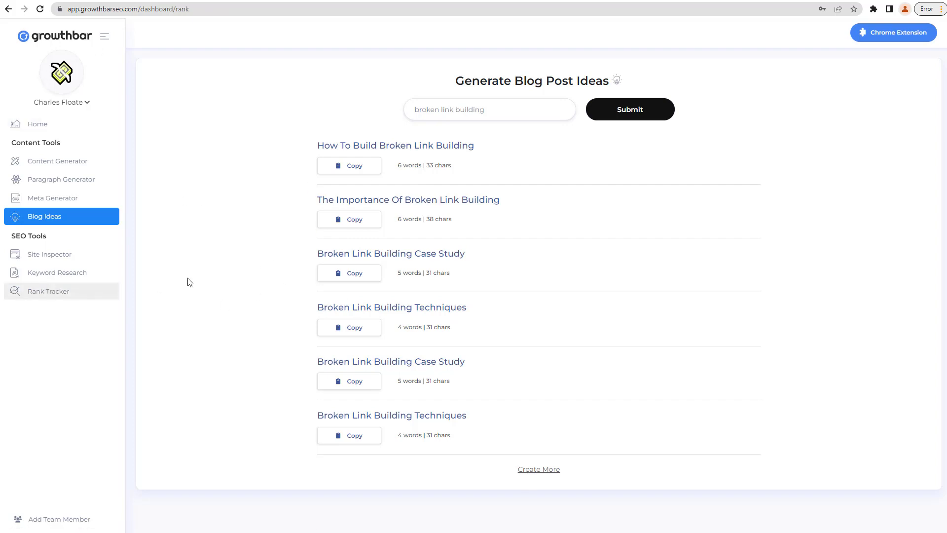
- Show the Rank Tracker for charlesfloate.com with its six tracked keywords
{"action": "left_click", "coordinate": [48, 291]}
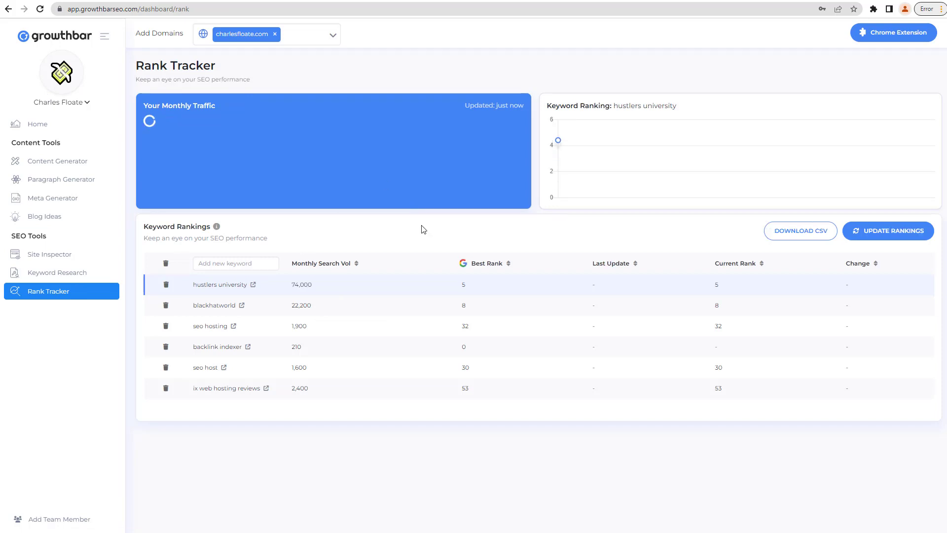
{"action": "mouse_move", "coordinate": [253, 72]}
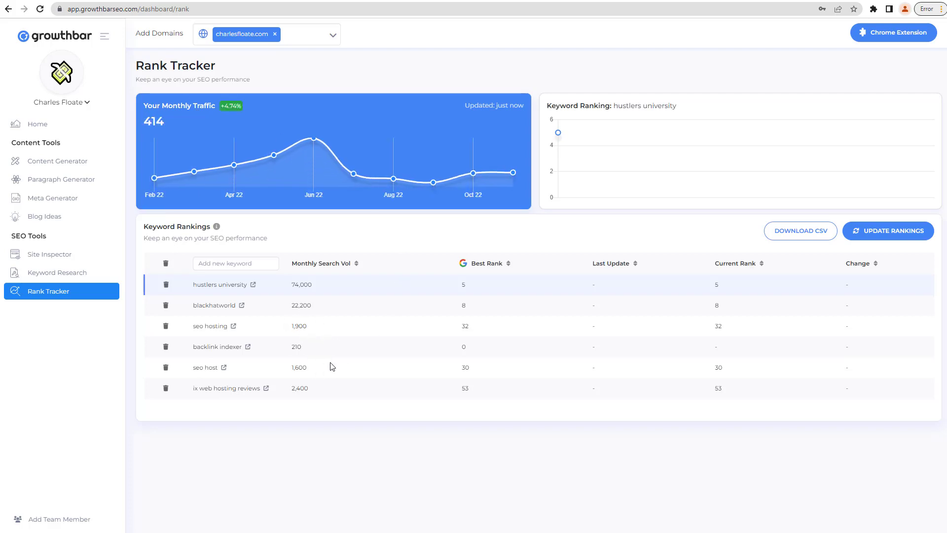
{"action": "mouse_move", "coordinate": [625, 329]}
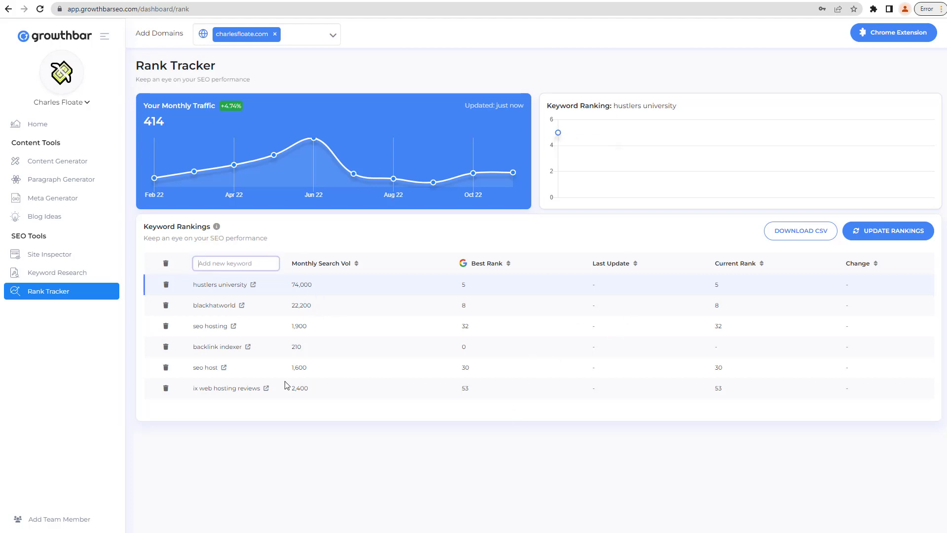
{"action": "mouse_move", "coordinate": [260, 282]}
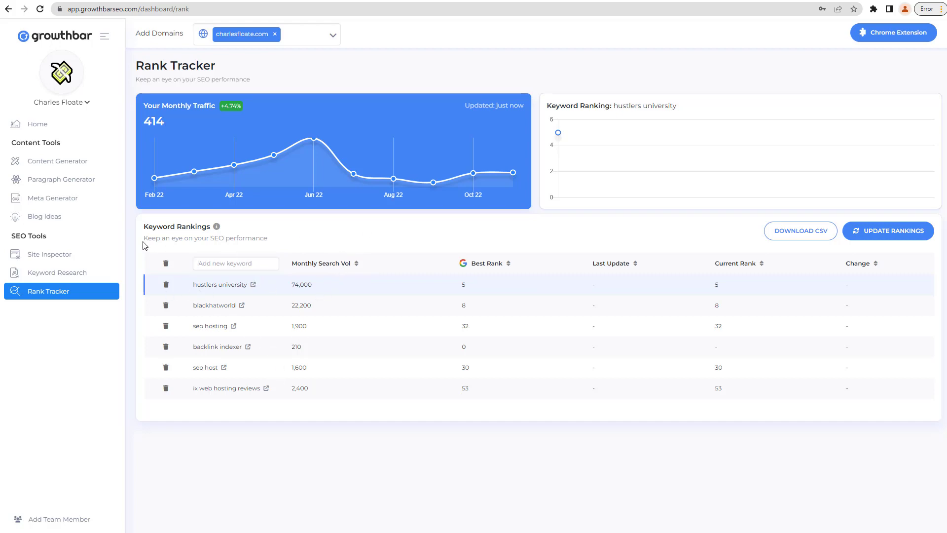
- Open Site Inspector and dismiss its 'Learn the Site Inspector' popup
{"action": "left_click", "coordinate": [50, 254]}
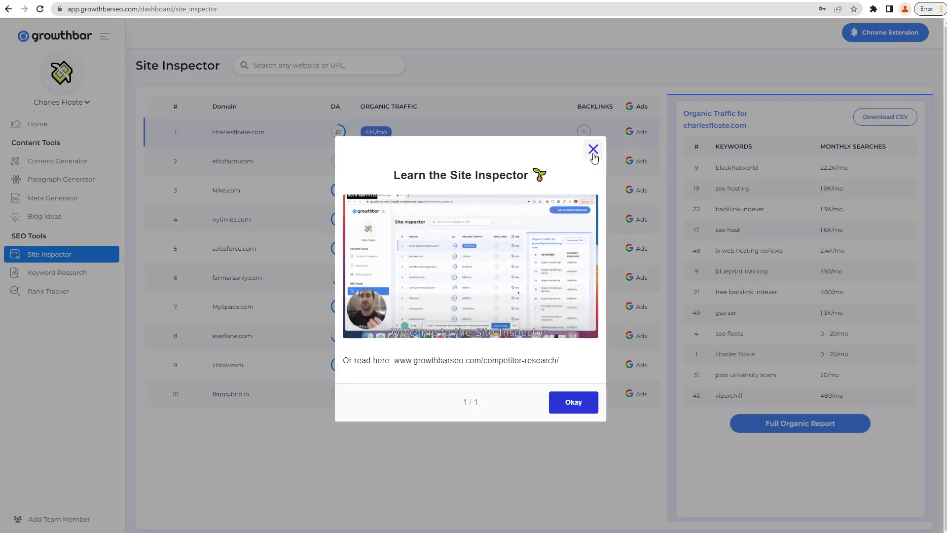
{"action": "left_click", "coordinate": [593, 149]}
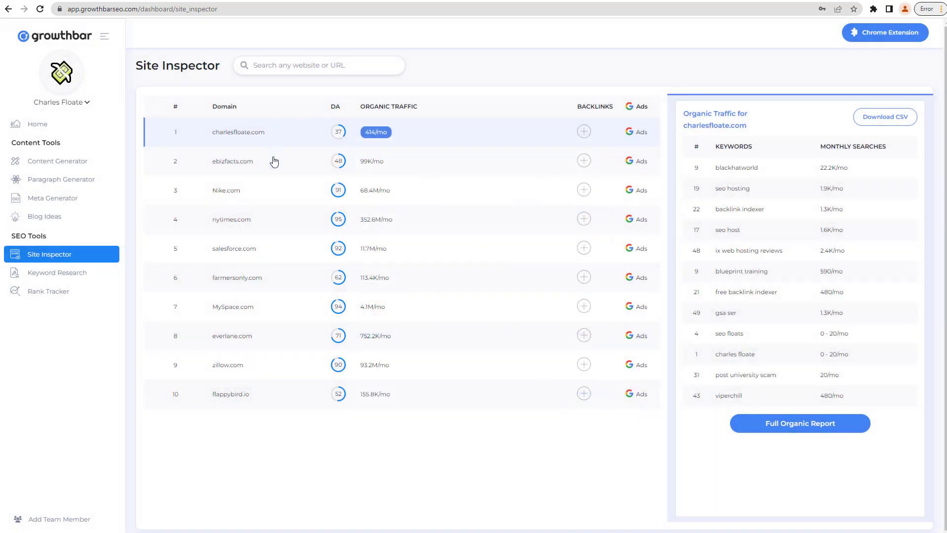
{"action": "mouse_move", "coordinate": [237, 212]}
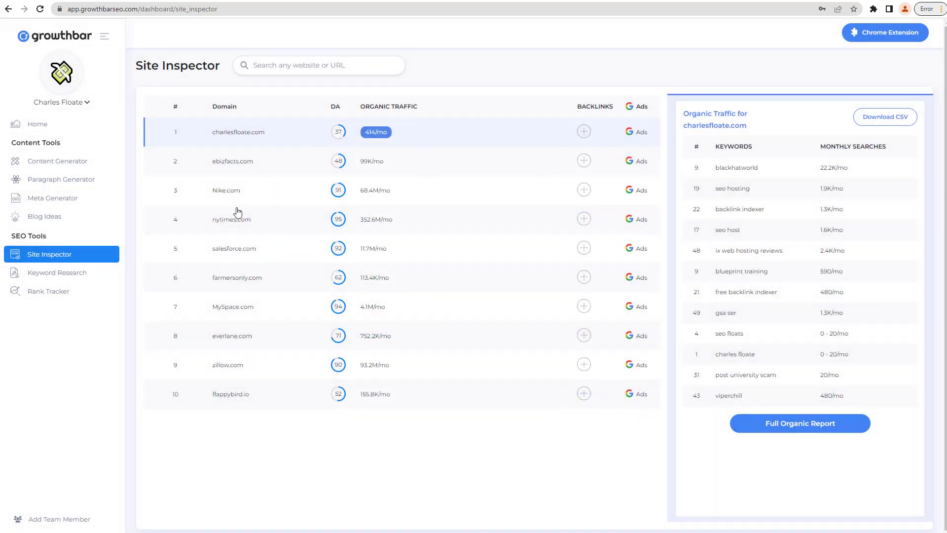
{"action": "mouse_move", "coordinate": [321, 371]}
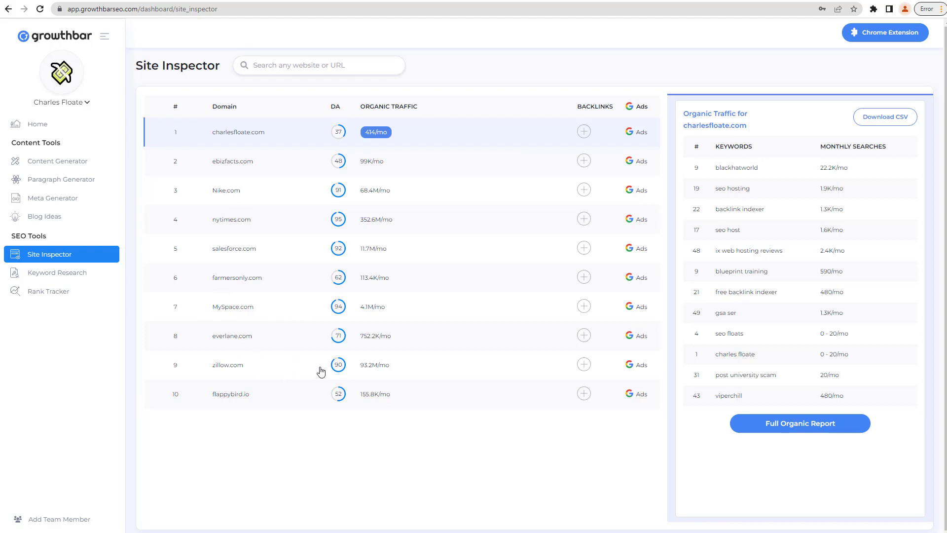
{"action": "mouse_move", "coordinate": [451, 255]}
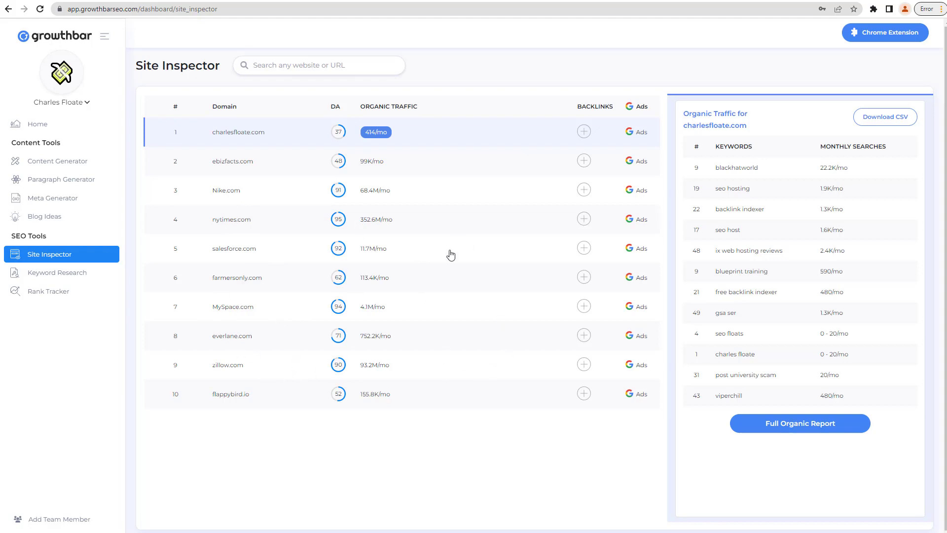
{"action": "mouse_move", "coordinate": [743, 225]}
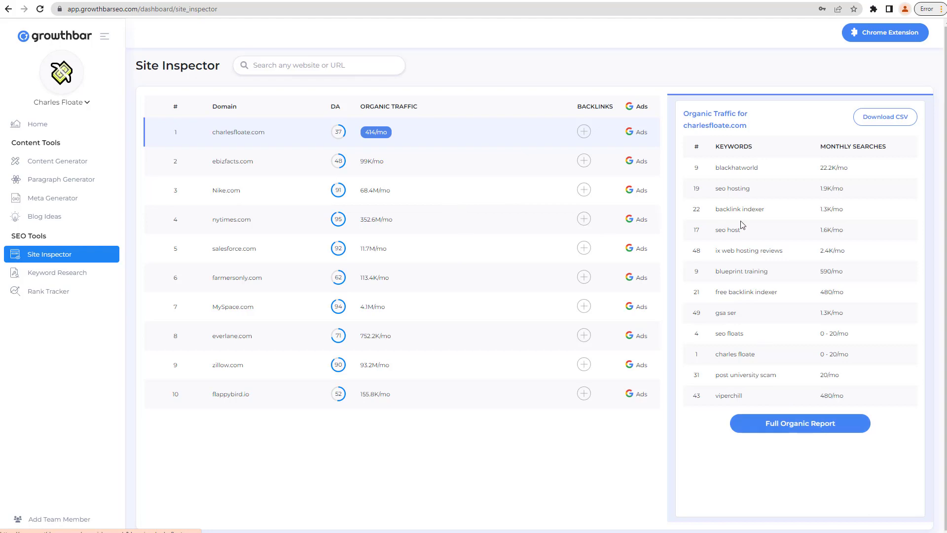
{"action": "mouse_move", "coordinate": [643, 117]}
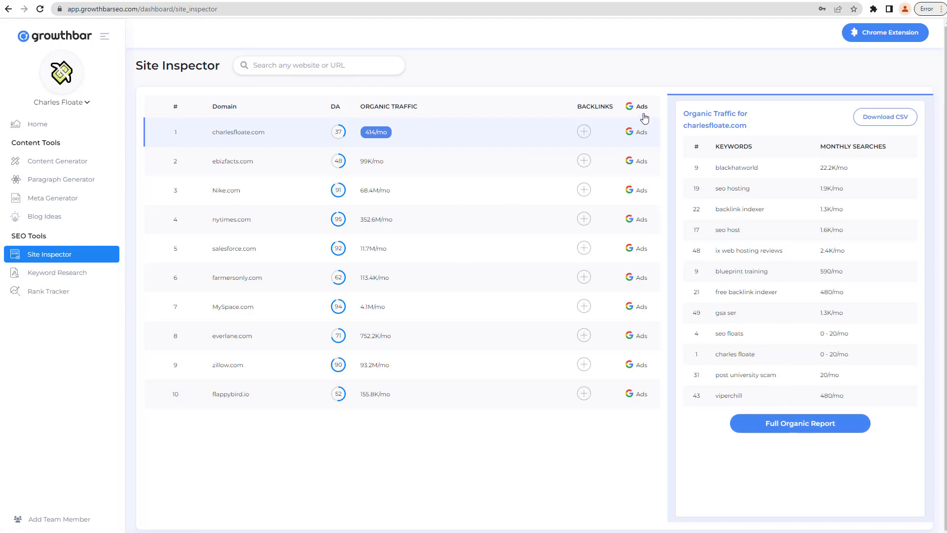
{"action": "mouse_move", "coordinate": [136, 256]}
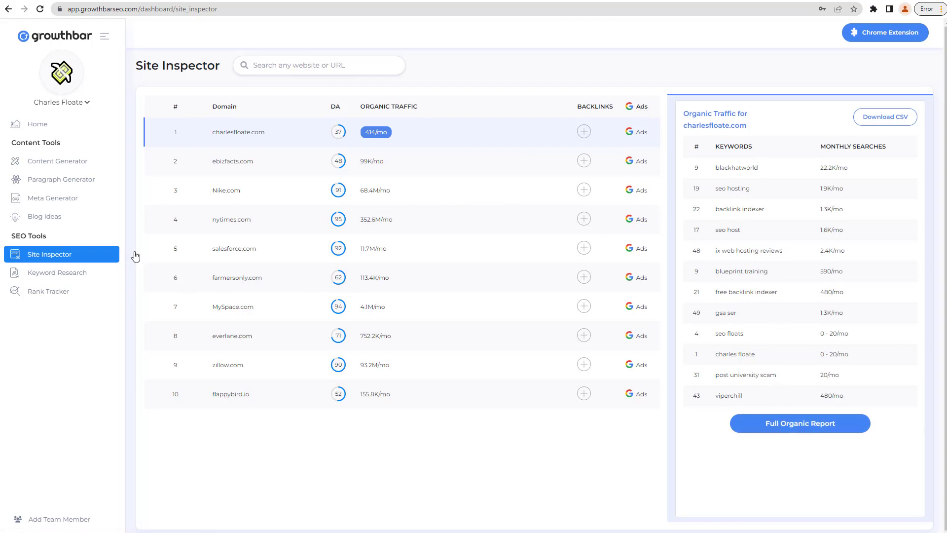
- Run Keyword Research on 'broken link' for monthly searches, CPC and related queries
{"action": "left_click", "coordinate": [57, 272]}
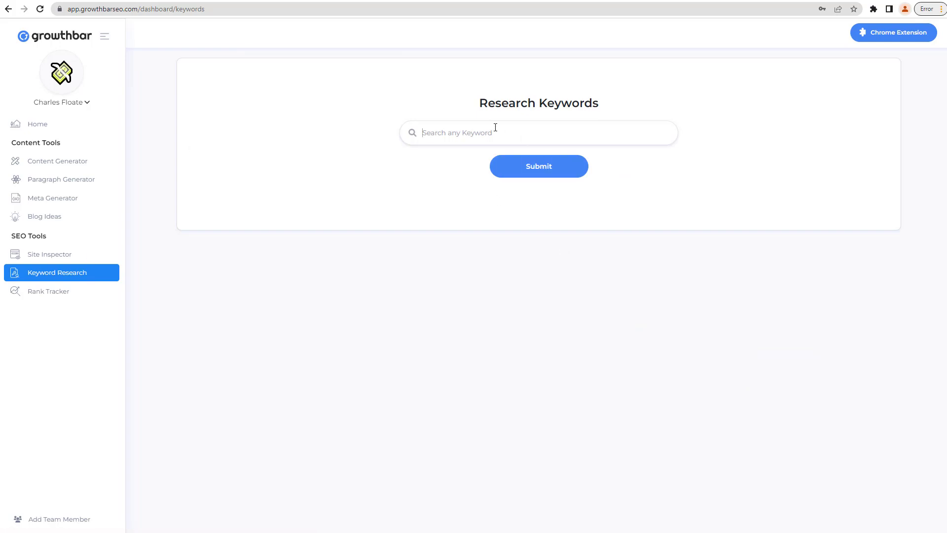
{"action": "type", "text": "broken link"}
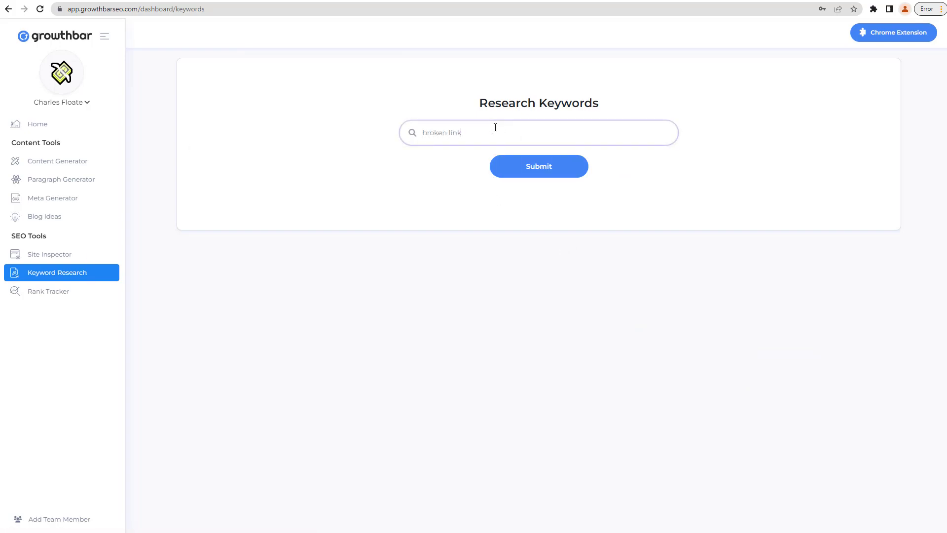
{"action": "left_click", "coordinate": [537, 167]}
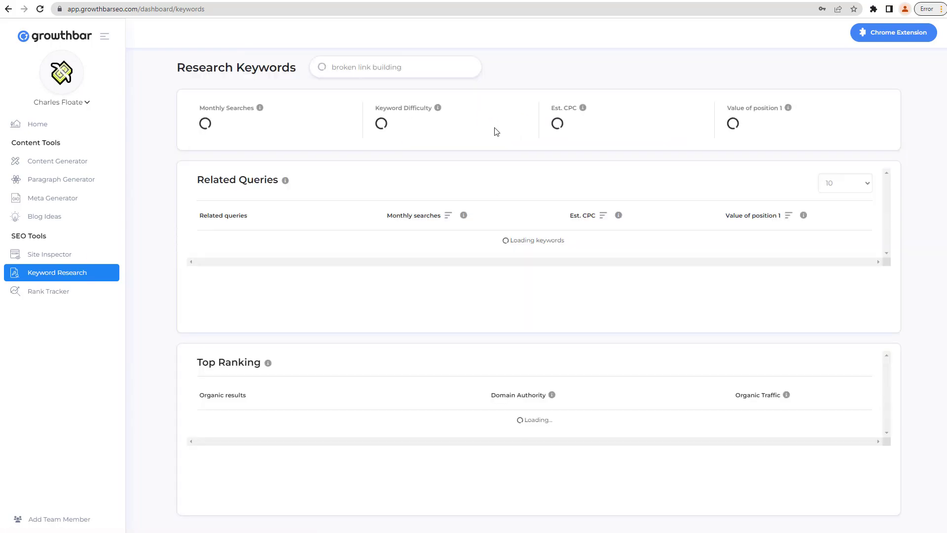
{"action": "mouse_move", "coordinate": [507, 167]}
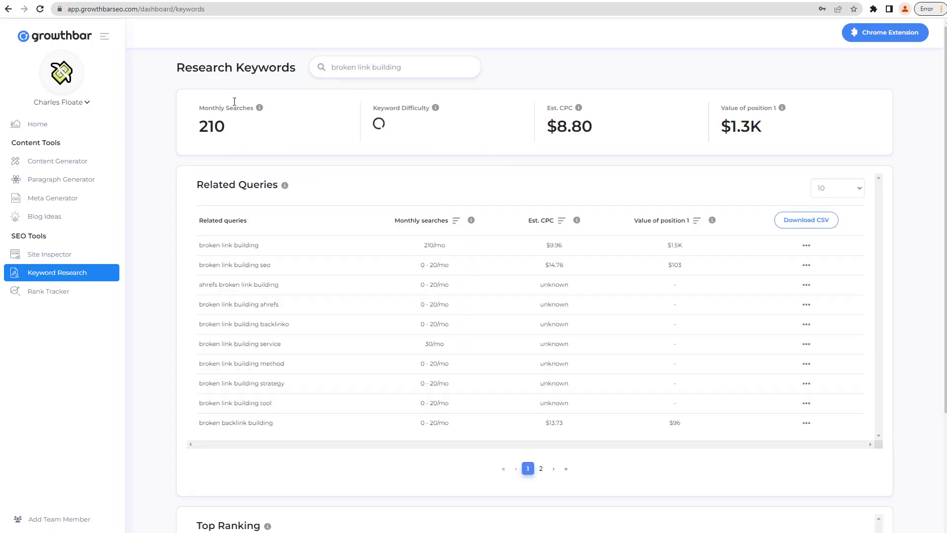
{"action": "mouse_move", "coordinate": [527, 121]}
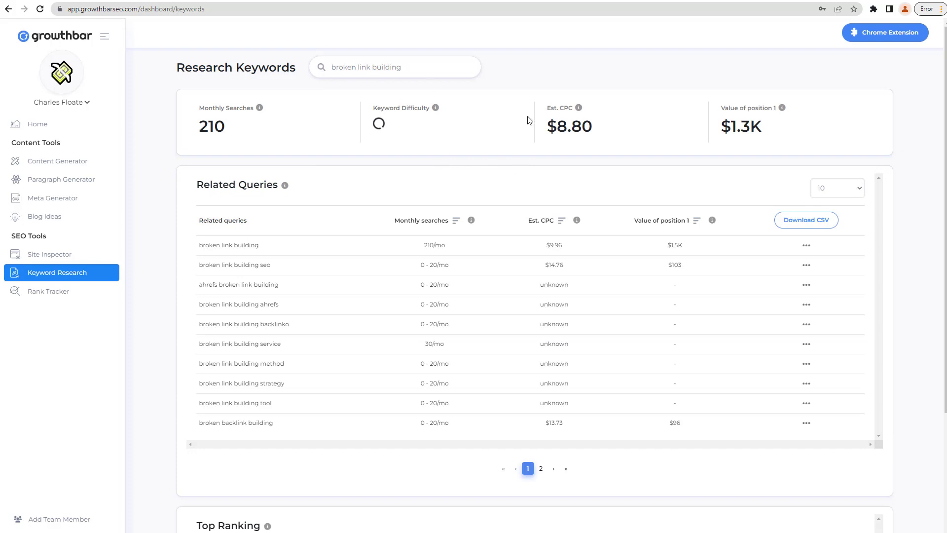
{"action": "mouse_move", "coordinate": [347, 363]}
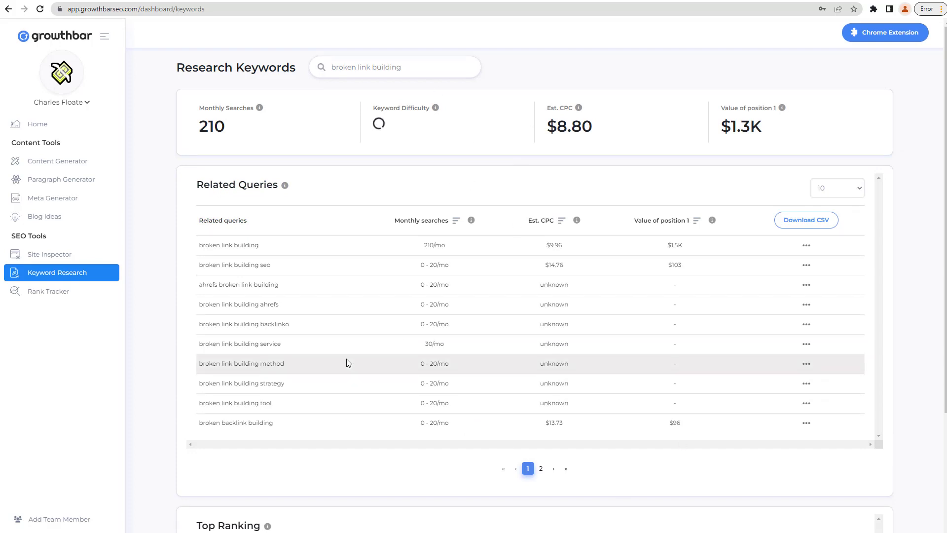
{"action": "mouse_move", "coordinate": [180, 207]}
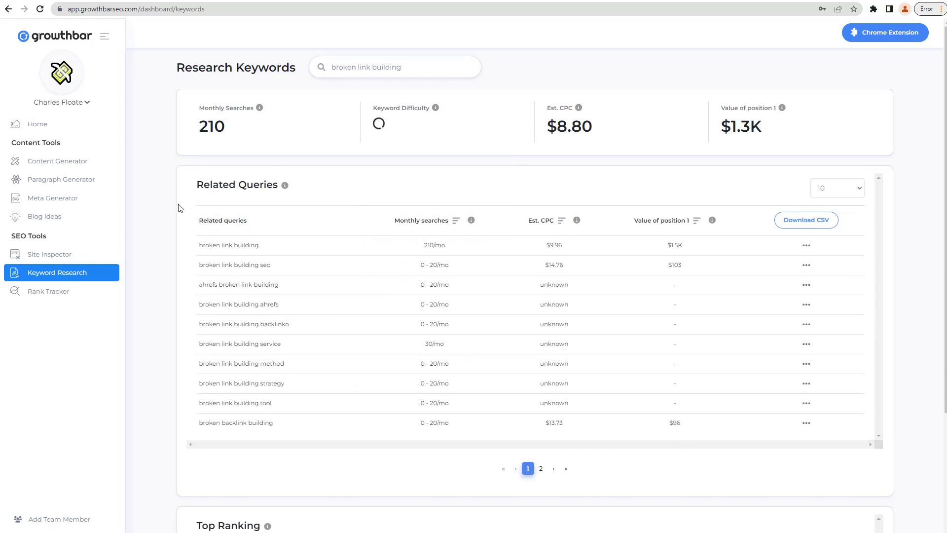
{"action": "mouse_move", "coordinate": [51, 254]}
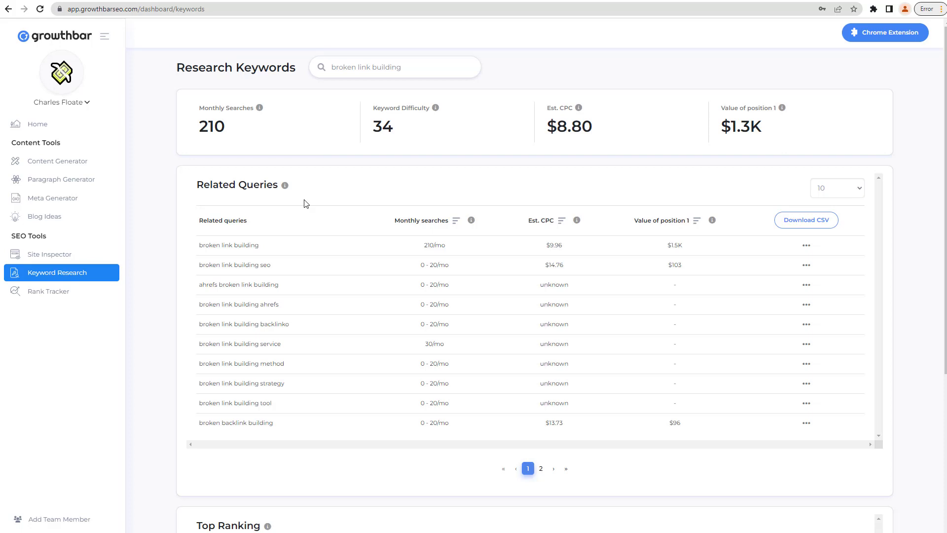
{"action": "mouse_move", "coordinate": [313, 205]}
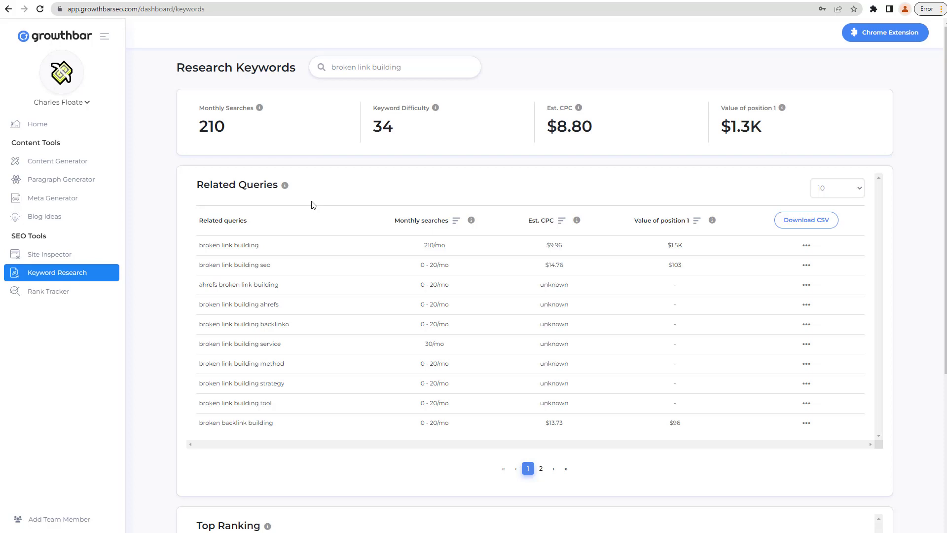
{"action": "mouse_move", "coordinate": [273, 156]}
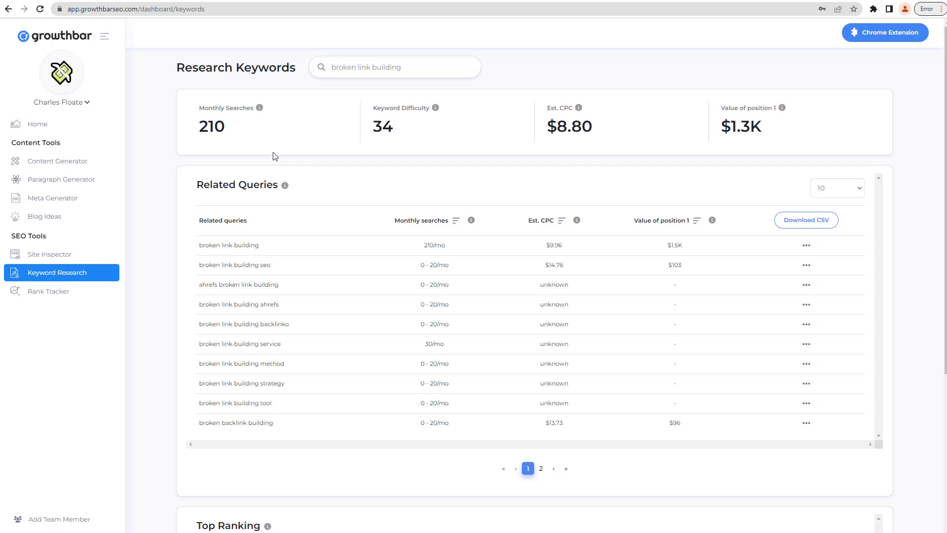